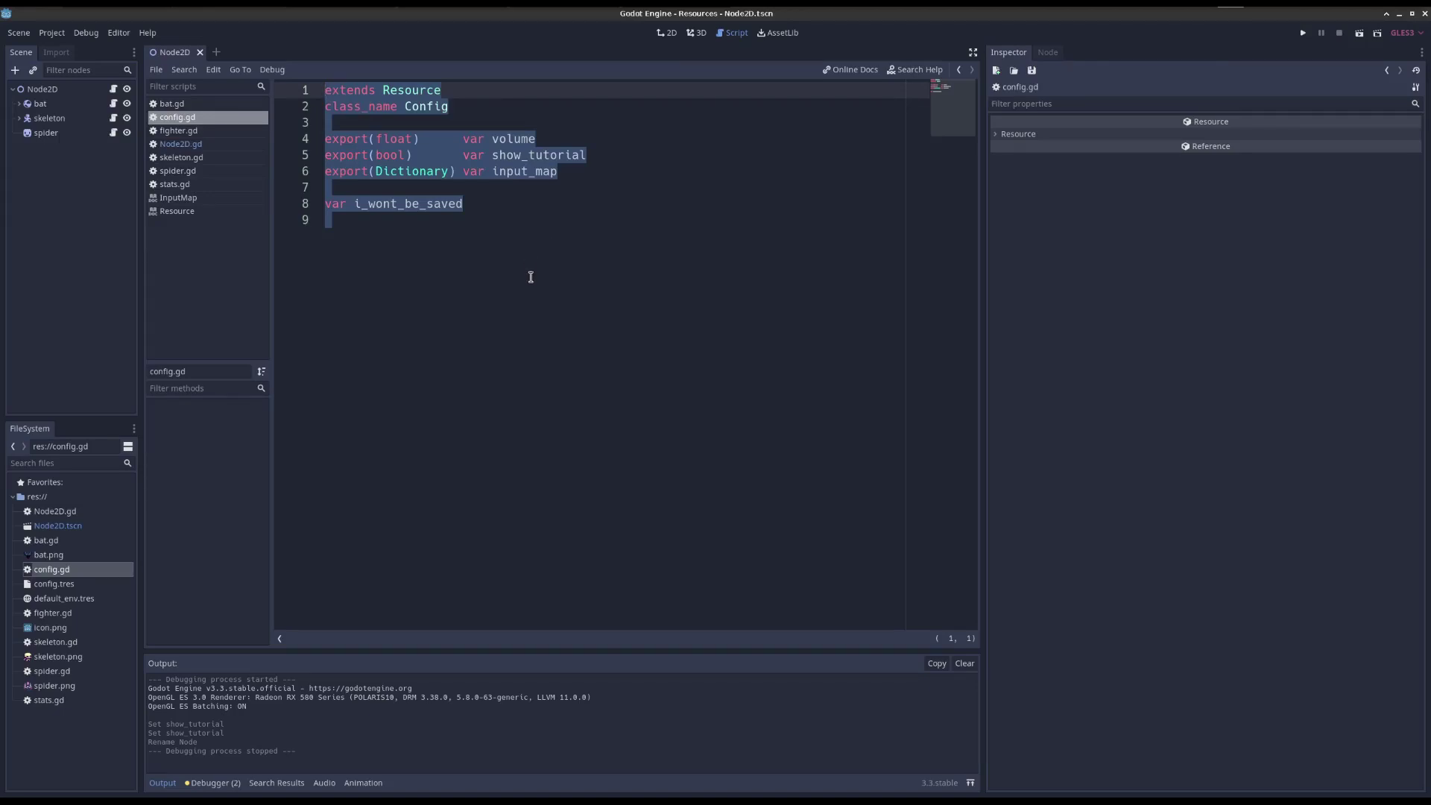
- Switch from the config script to Node2D.gd to review its save and load code
click(449, 106)
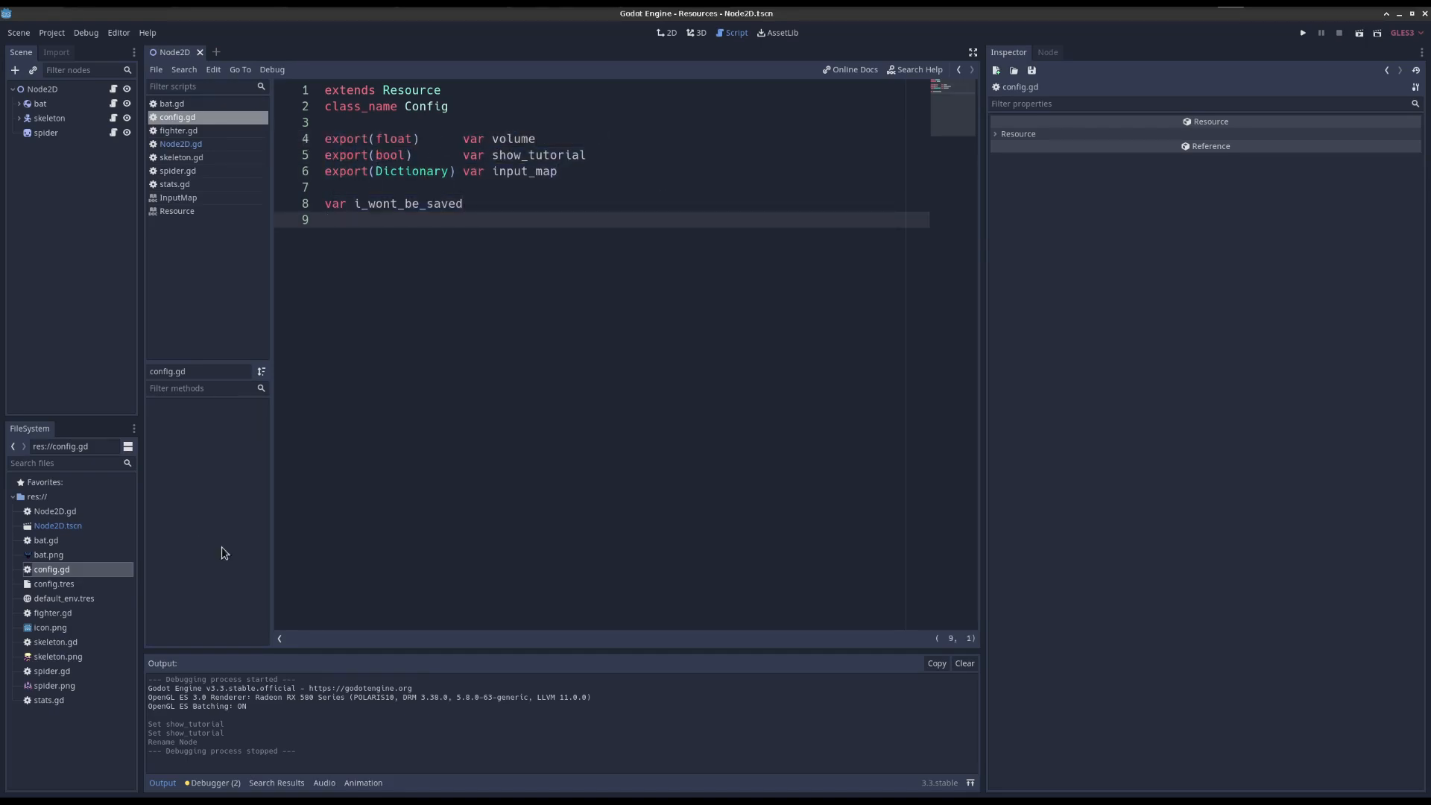
click(180, 144)
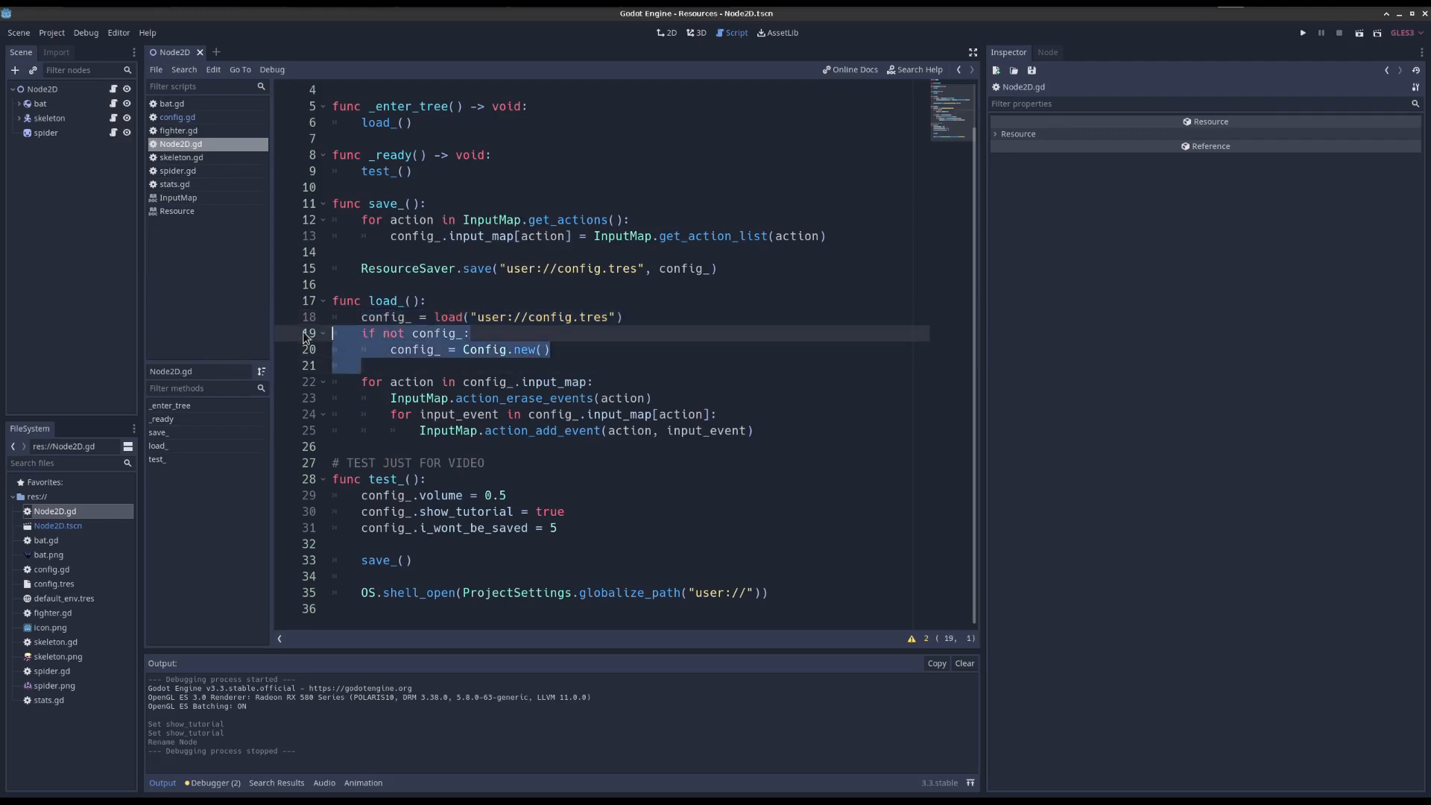
- Review the new-Config fallback, then run the scene so config.tres is saved to user://
click(376, 349)
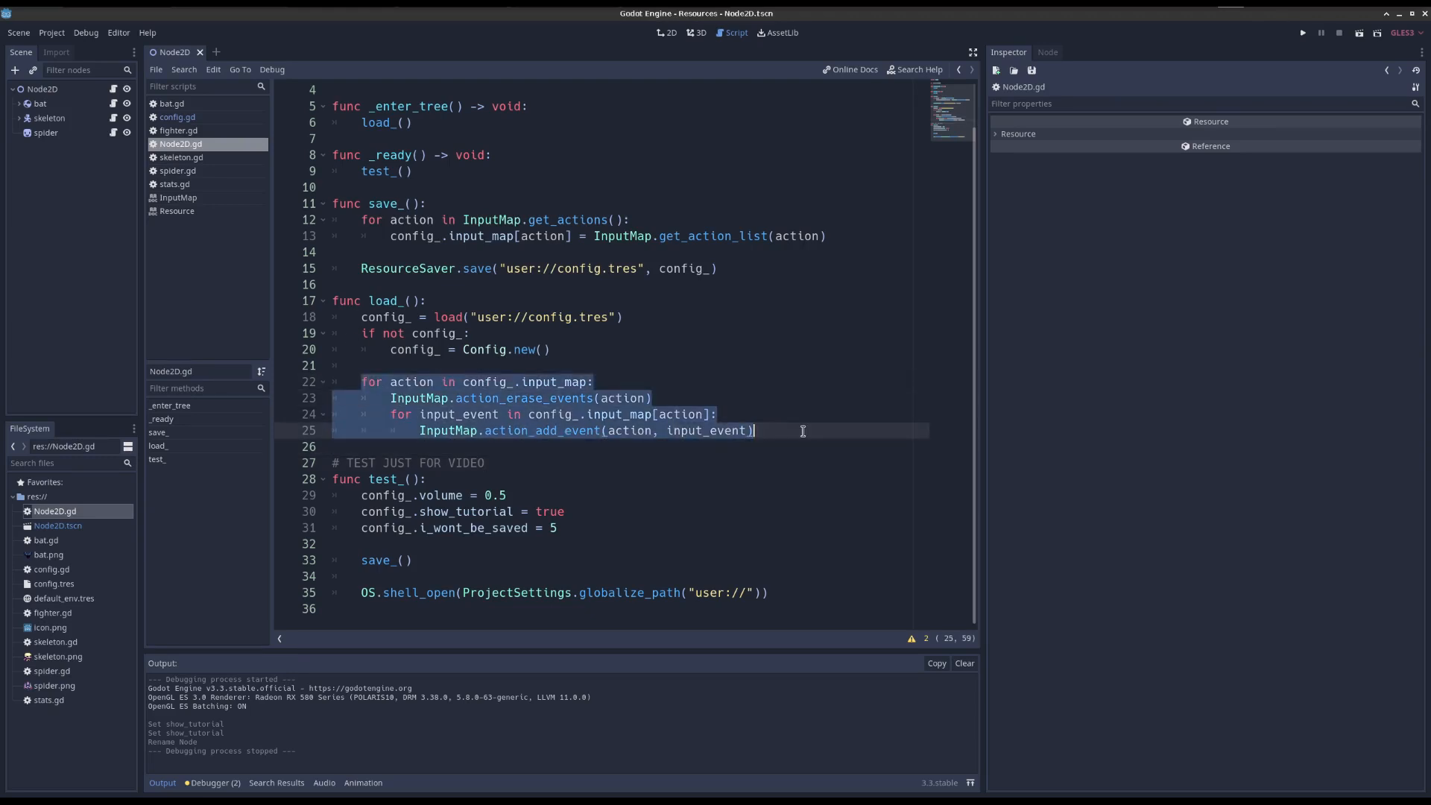
mouse_move(825, 580)
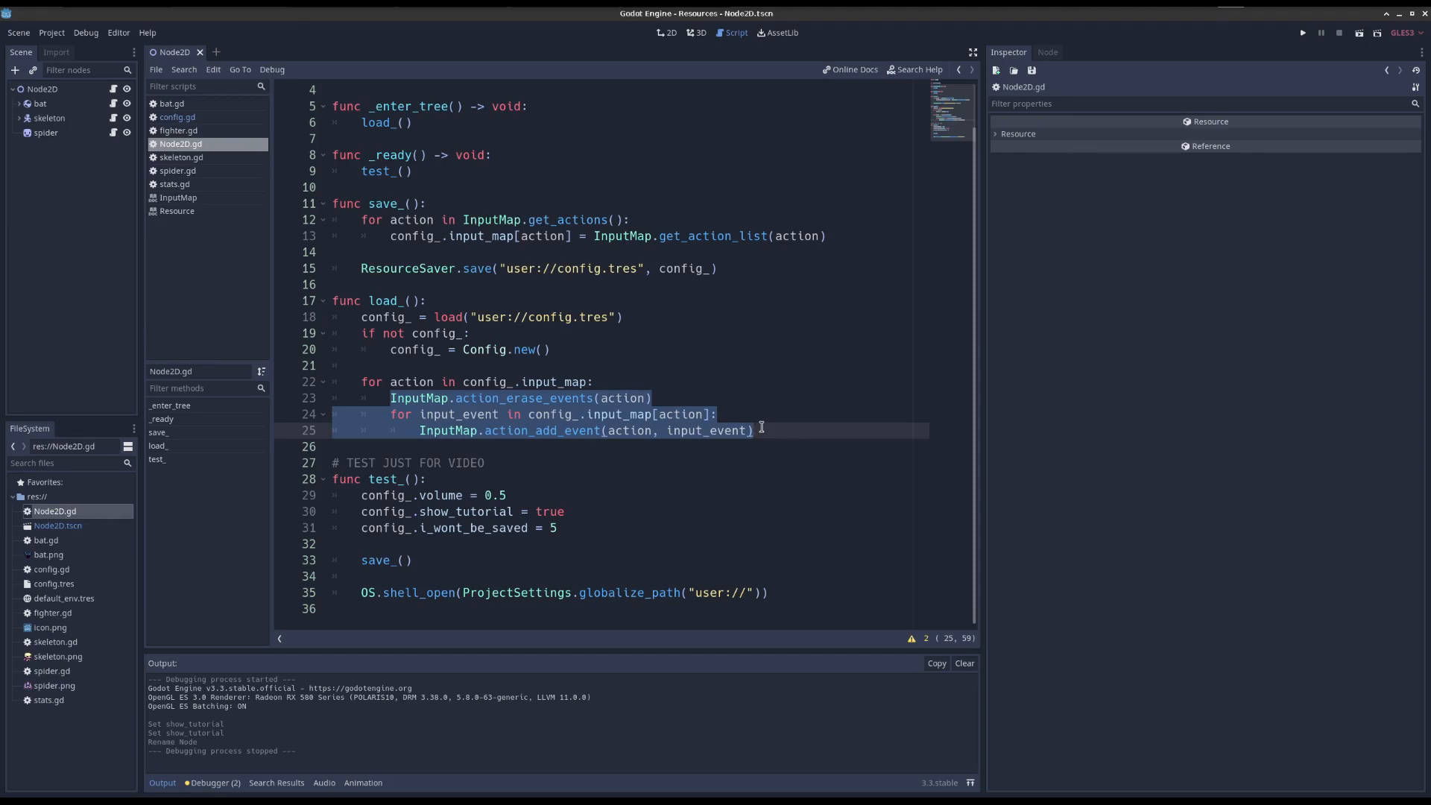
click(428, 478)
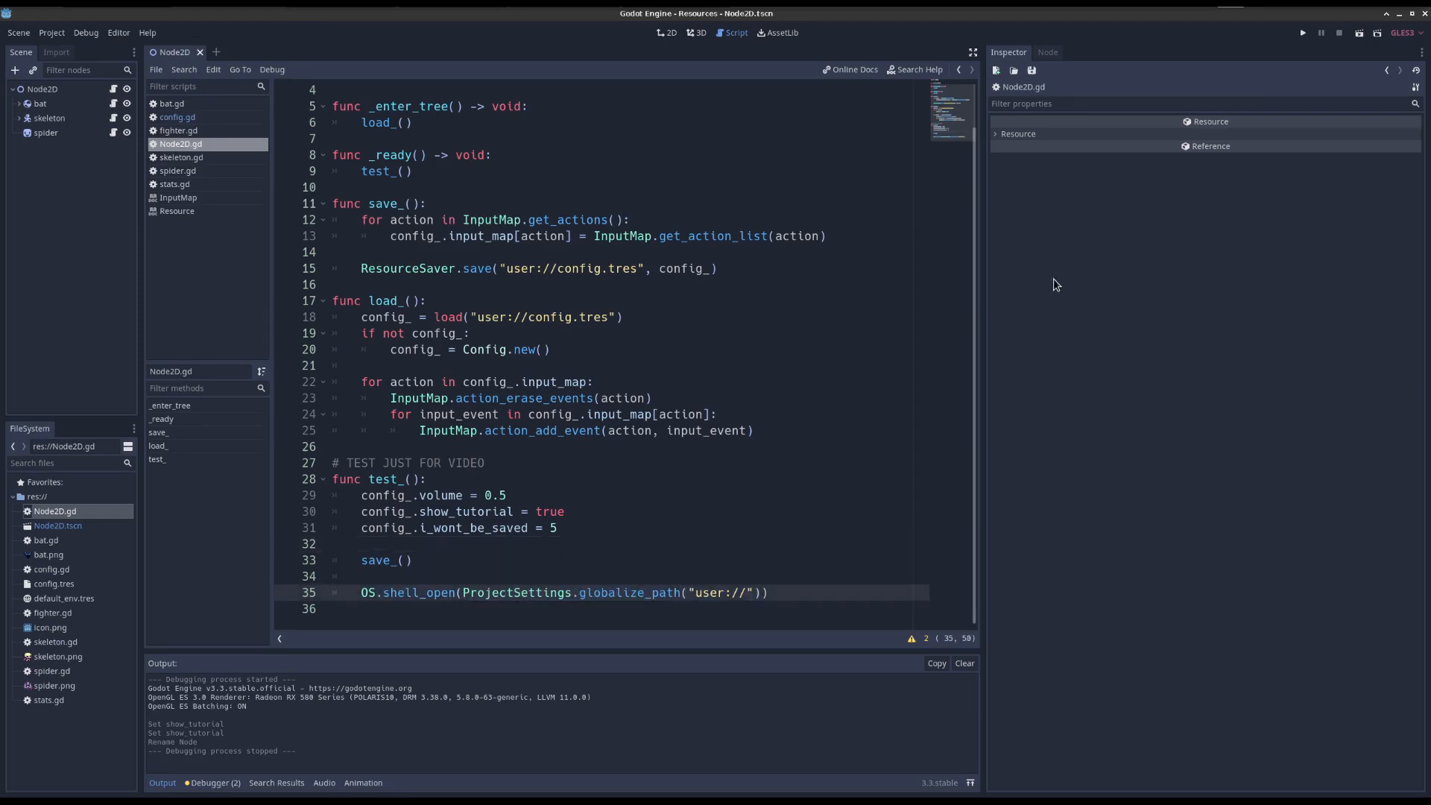
click(1303, 31)
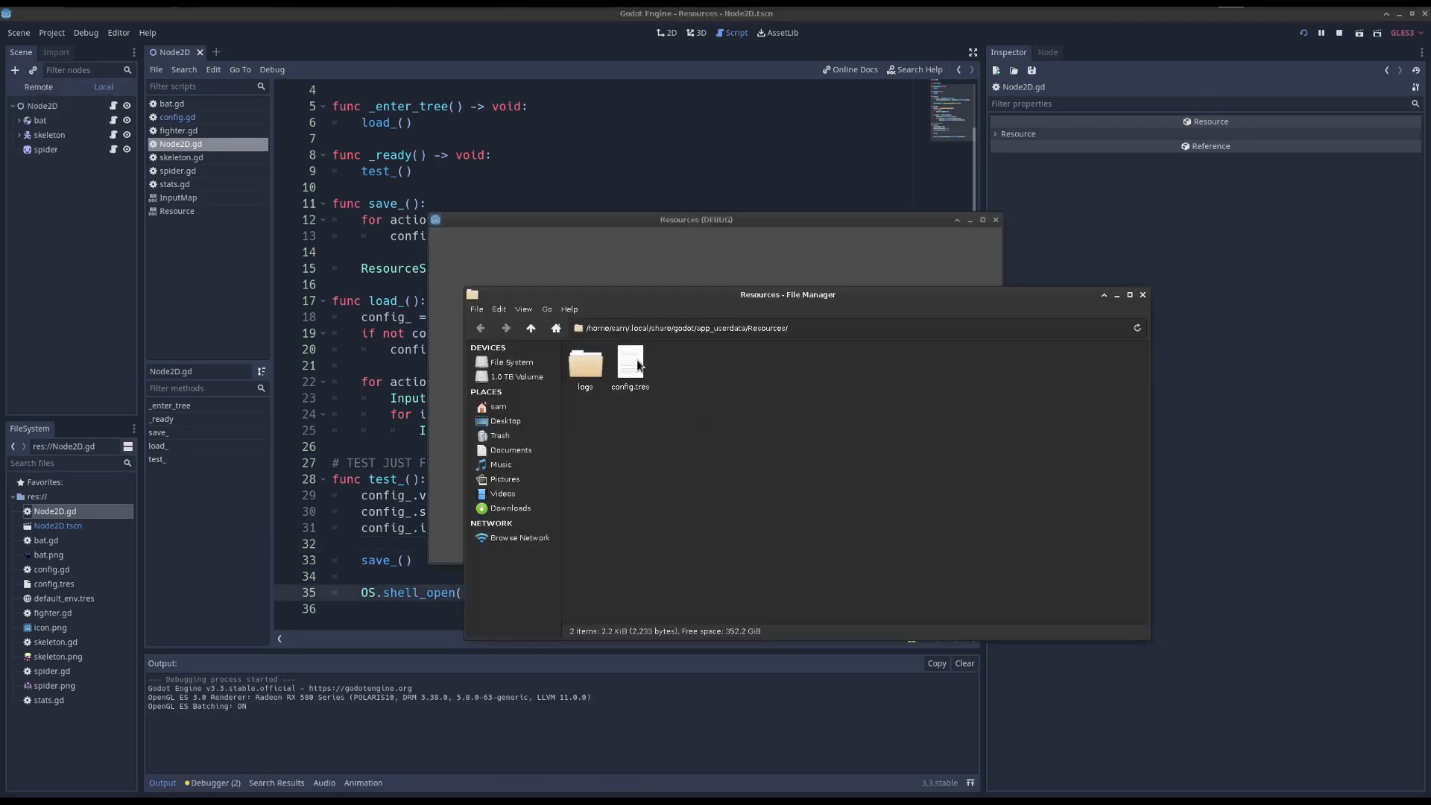
- Inspect the saved config.tres in the Resources user data folder
click(630, 365)
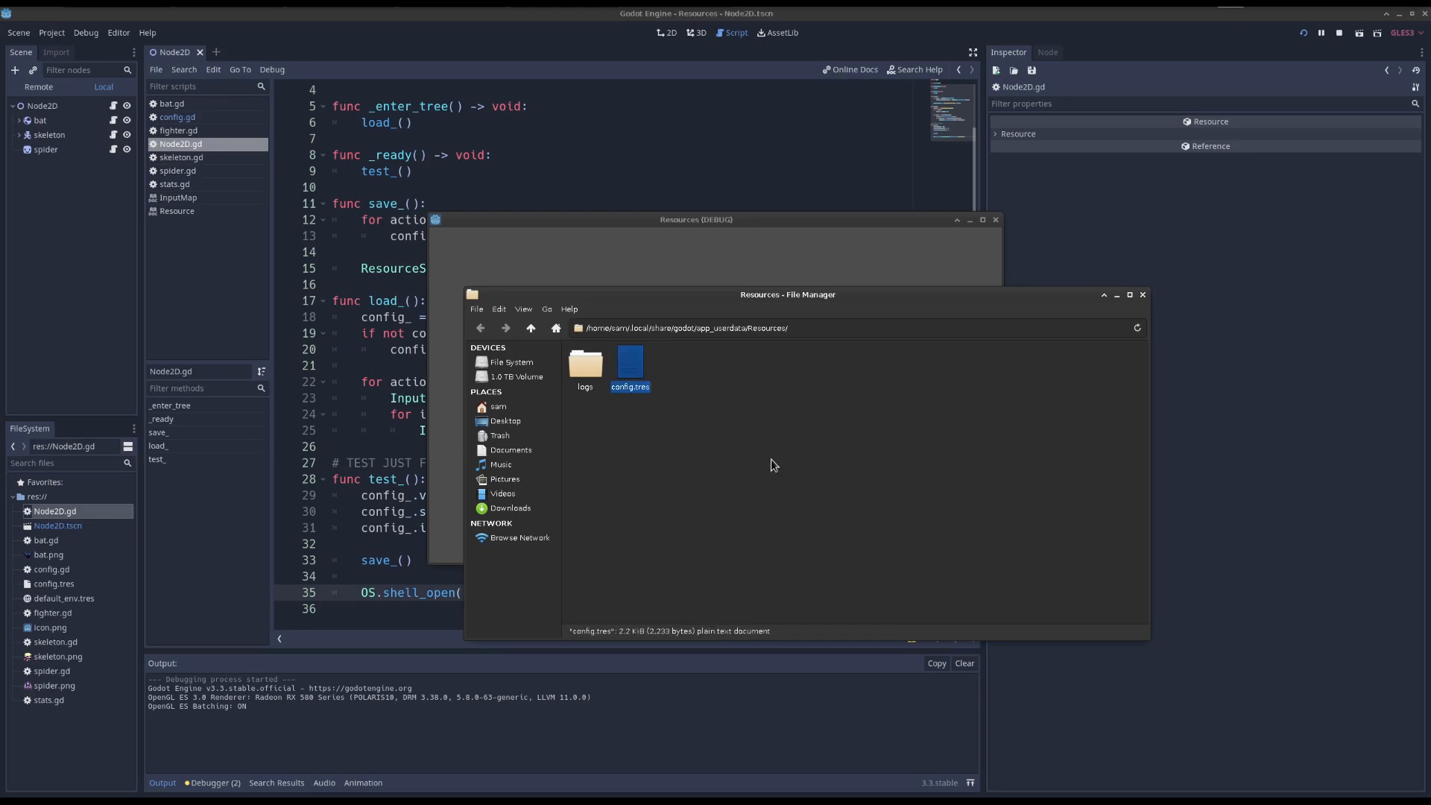
double_click(629, 361)
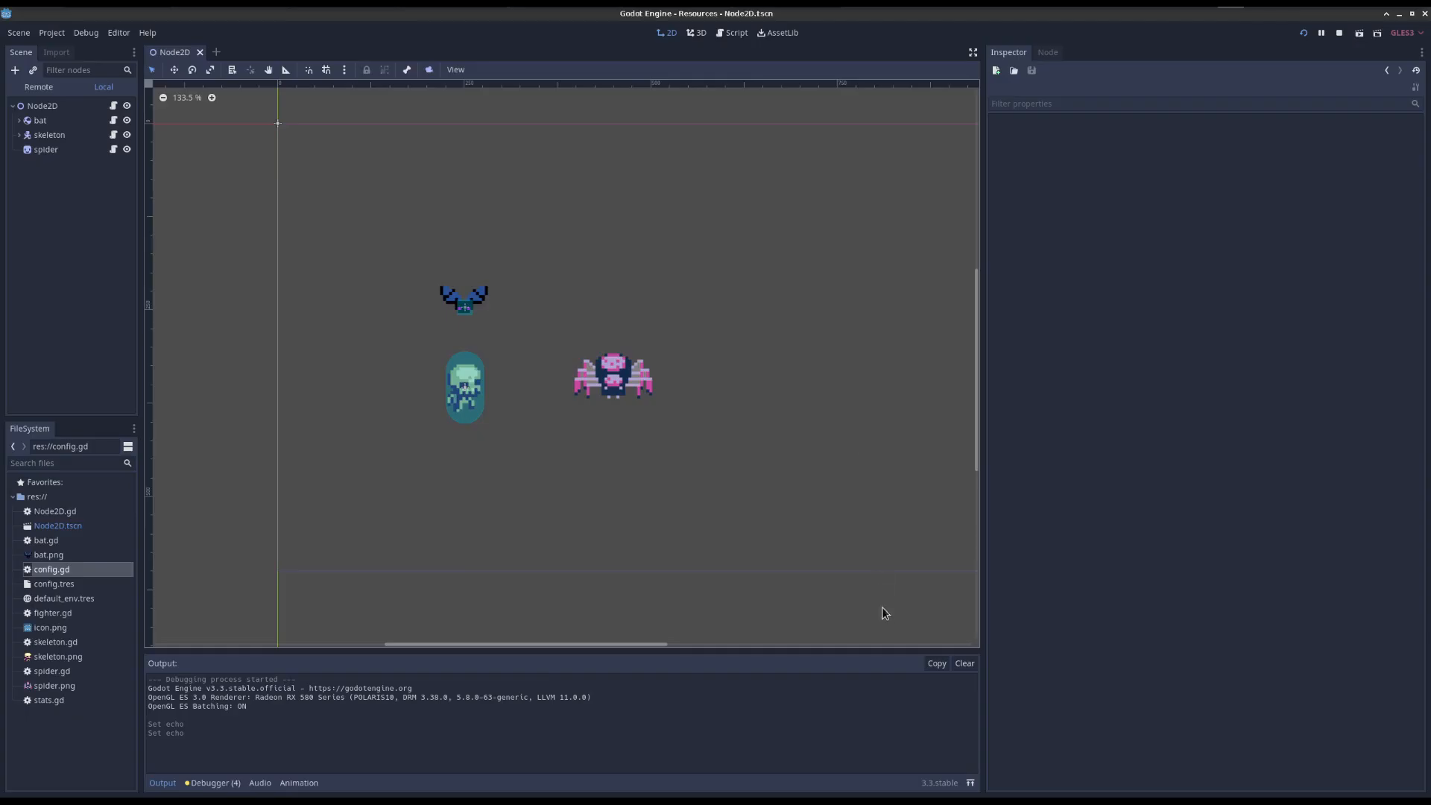
mouse_move(613, 465)
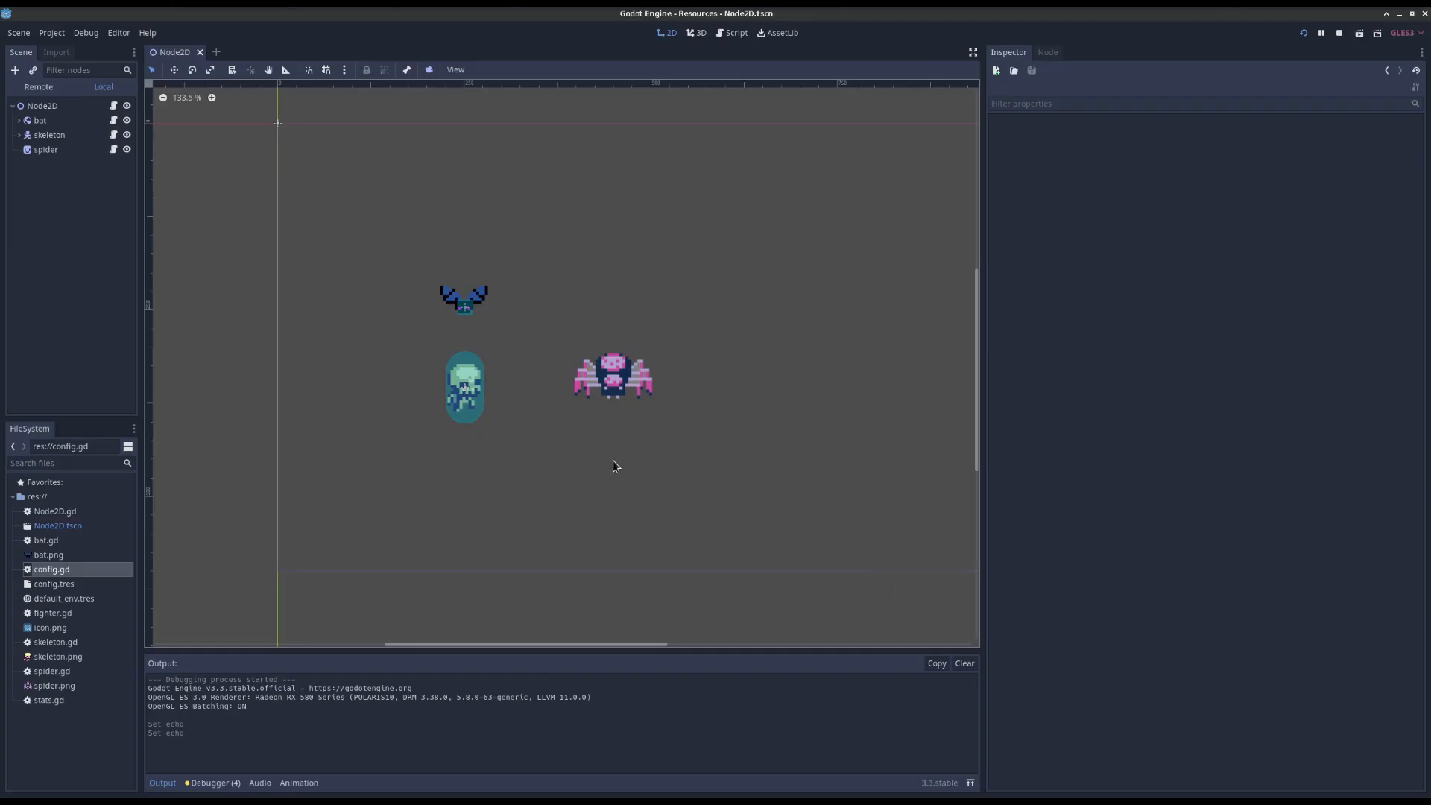
- Inspect the spider and bat nodes' empty Stats property, then bring up bat.gd
click(41, 119)
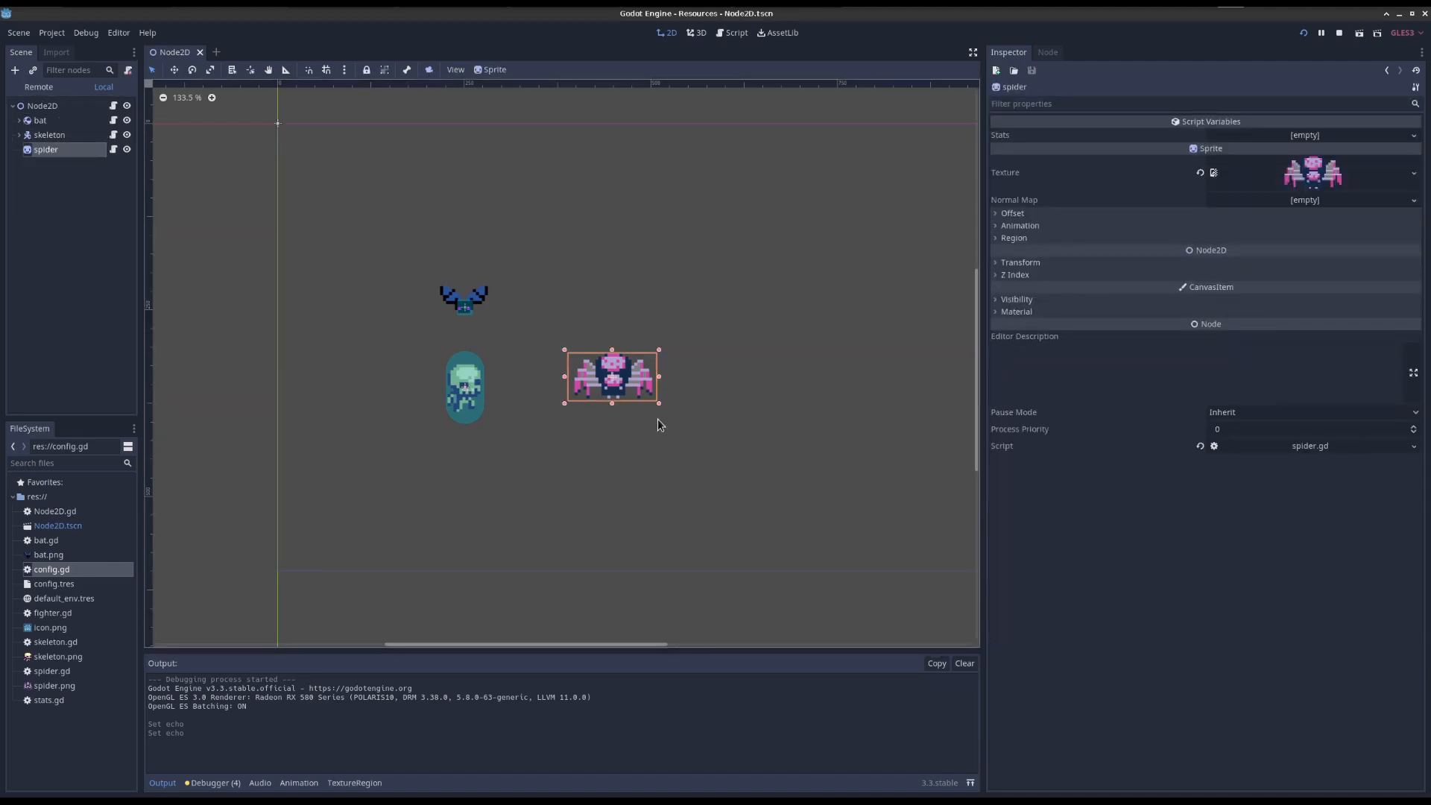
mouse_move(724, 497)
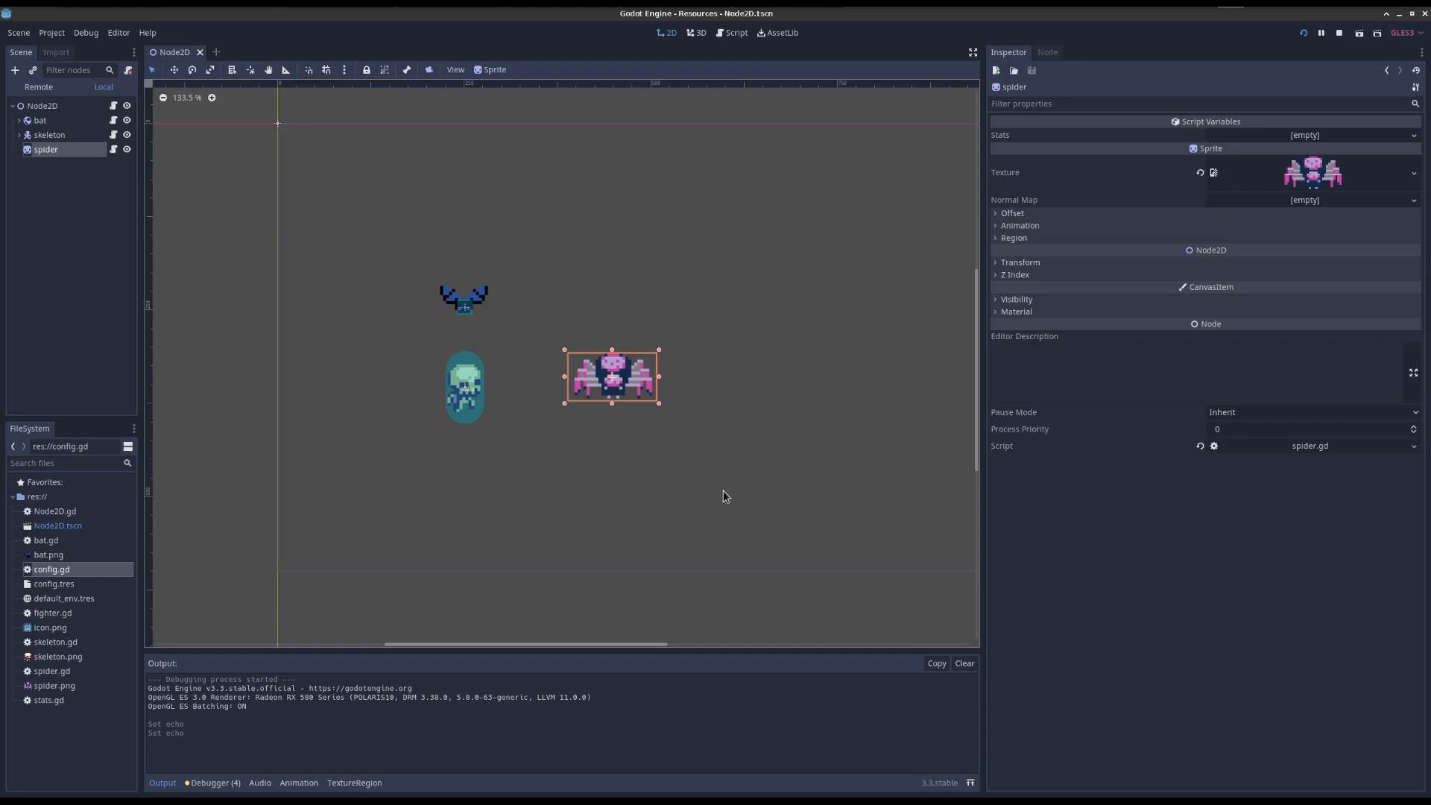
mouse_move(741, 389)
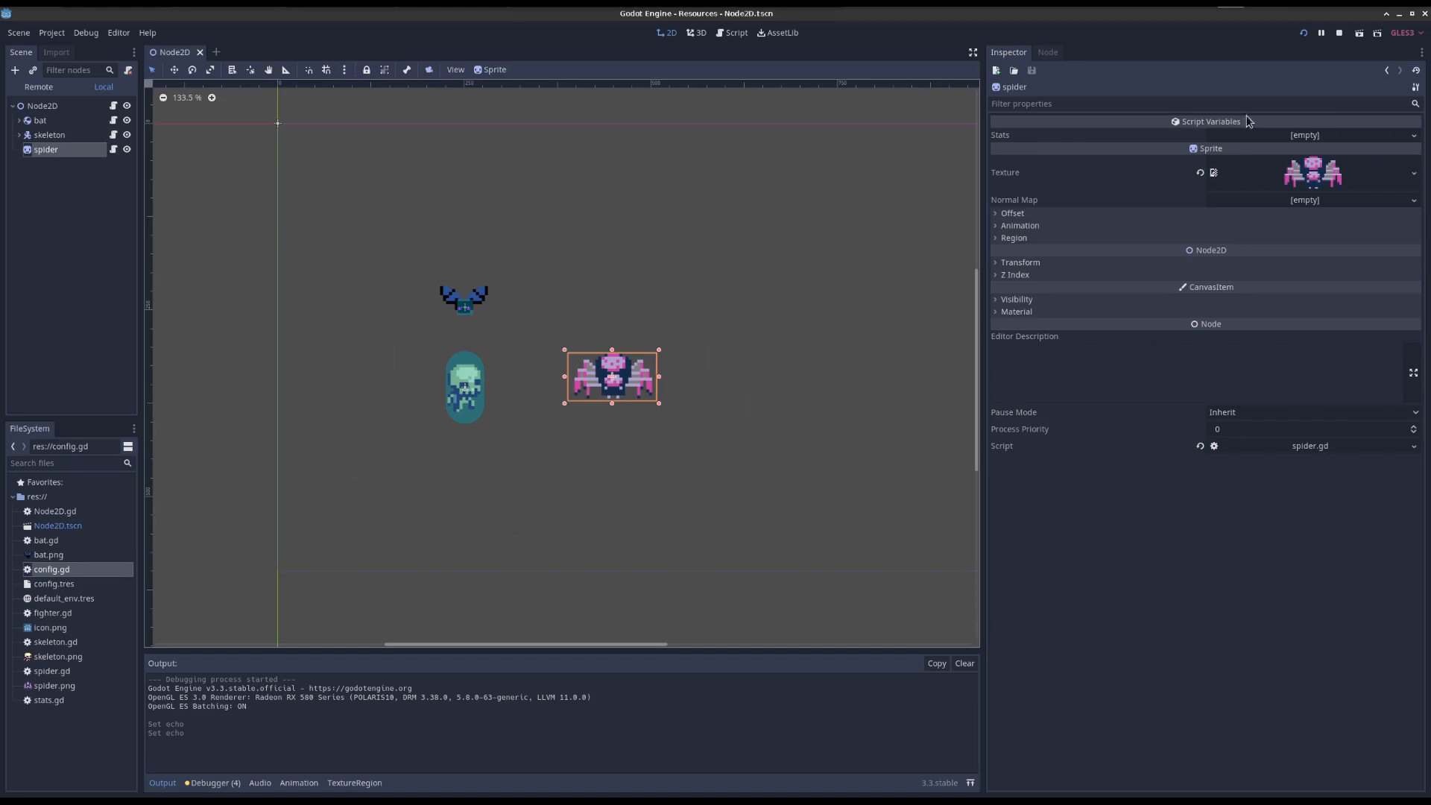
mouse_move(232, 116)
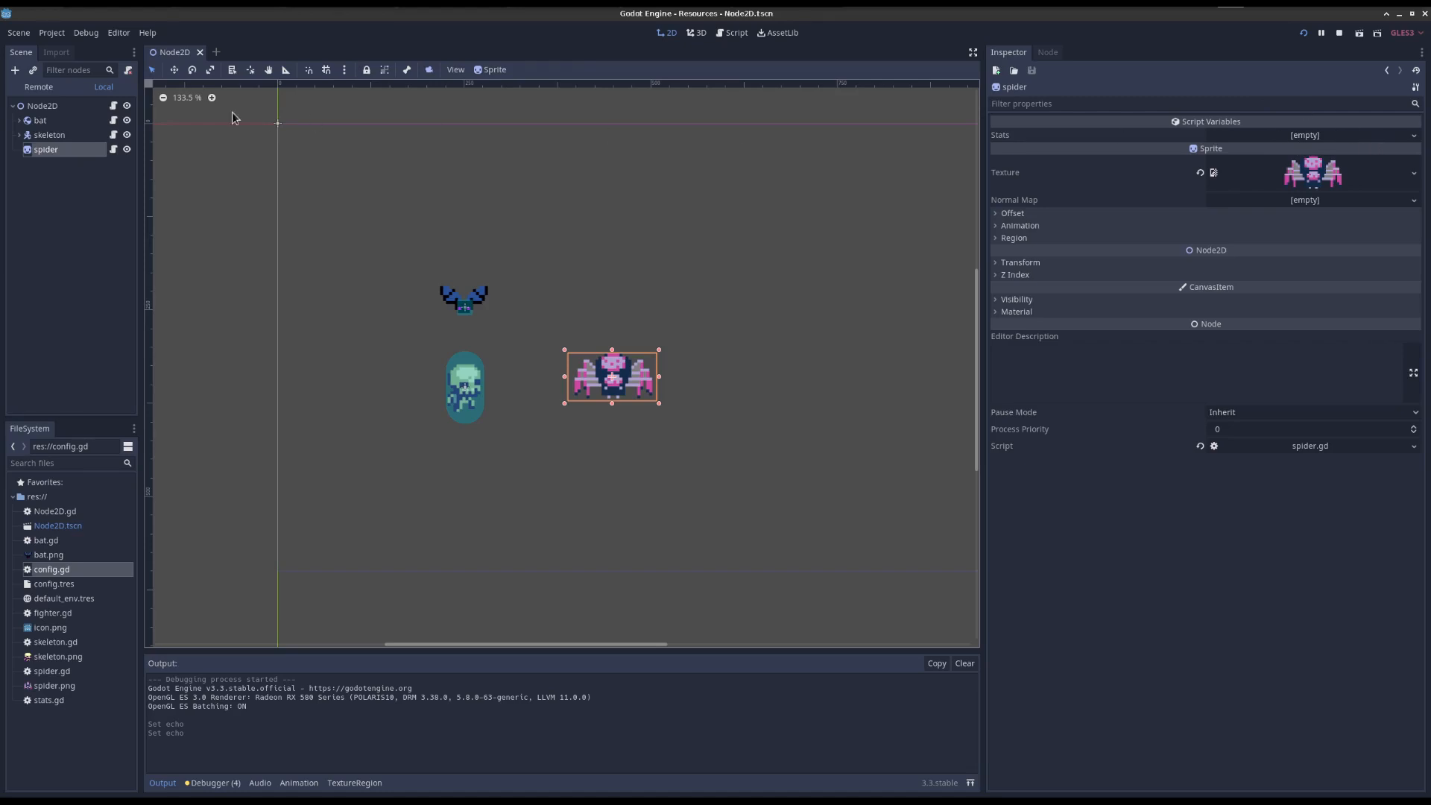
click(40, 119)
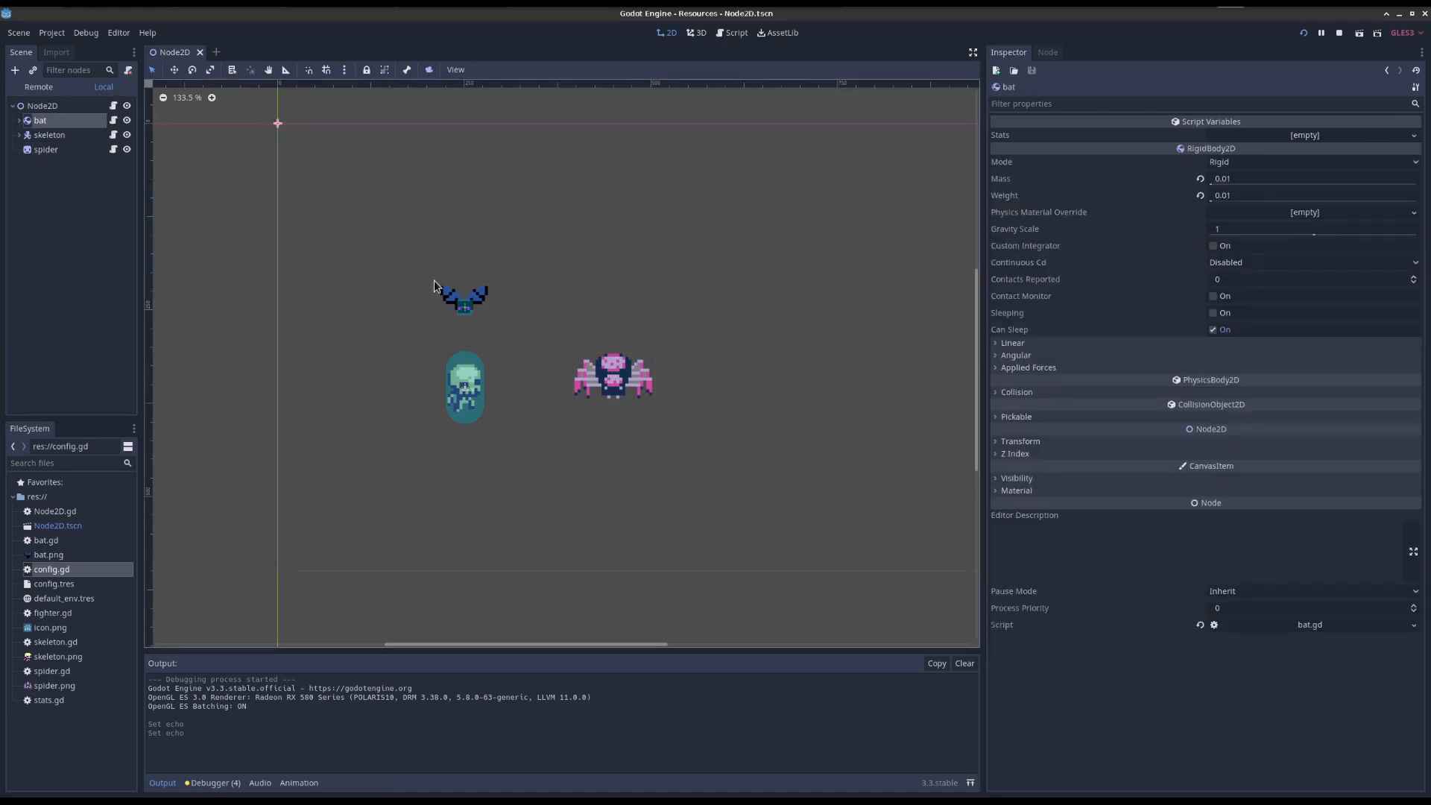
click(49, 134)
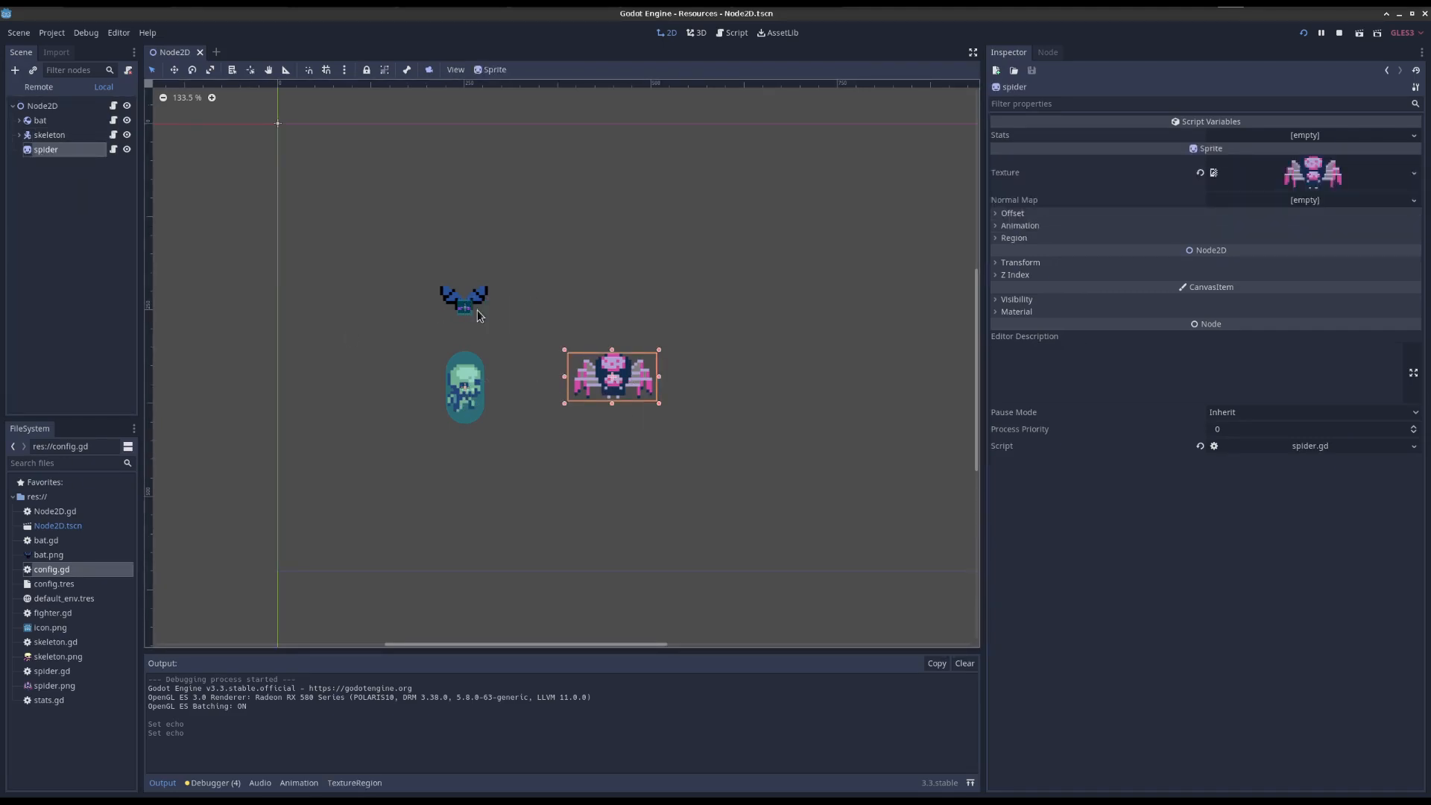
mouse_move(468, 301)
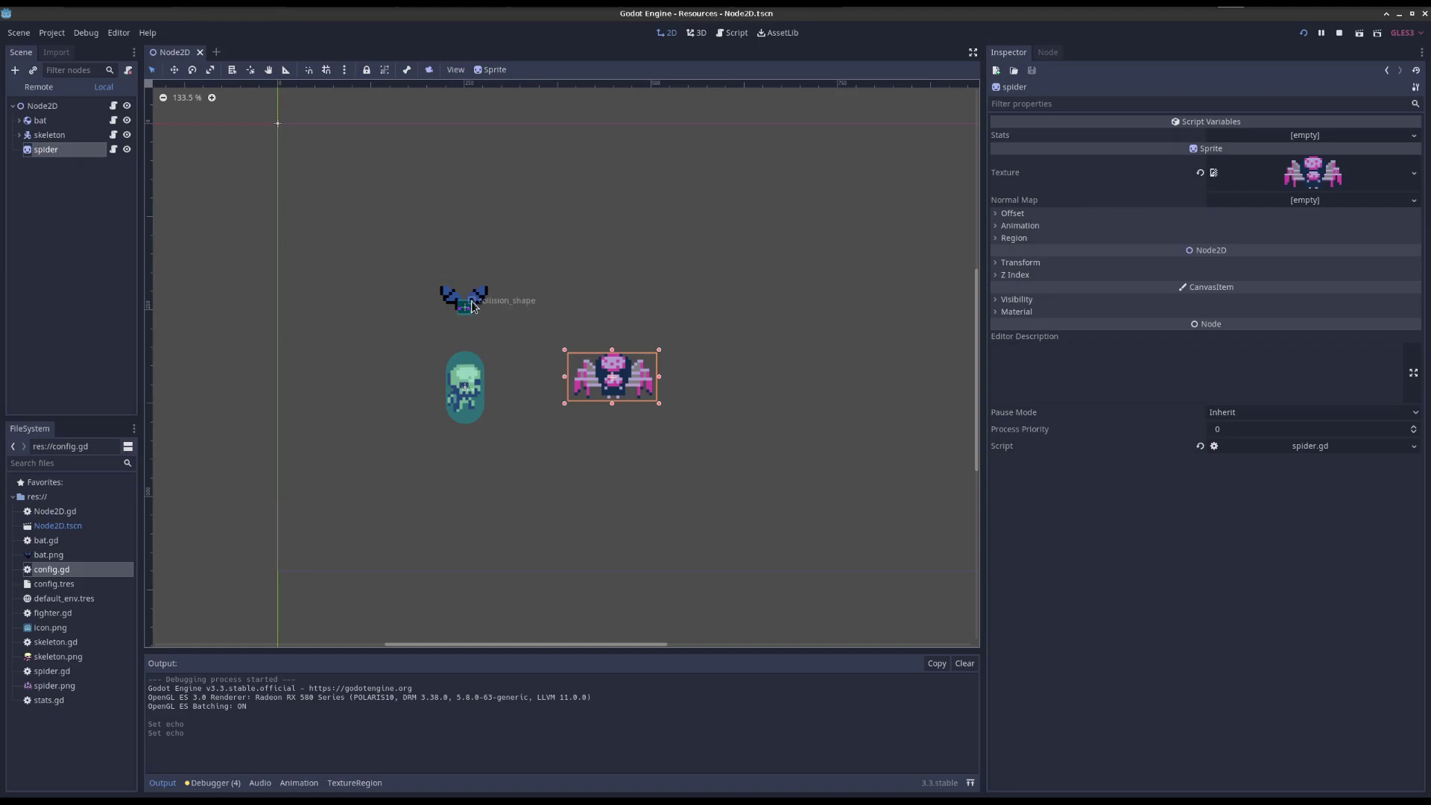
mouse_move(584, 457)
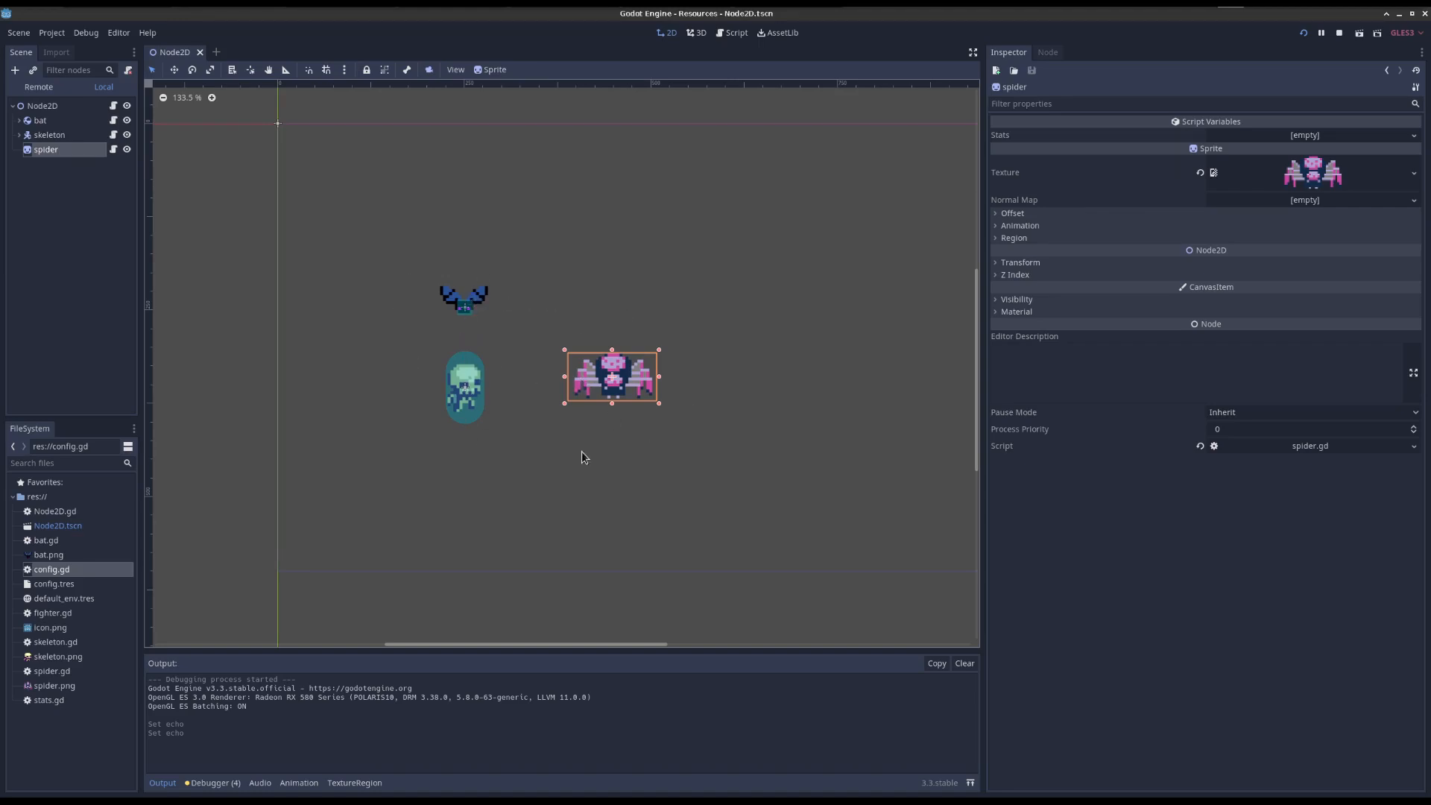
mouse_move(656, 452)
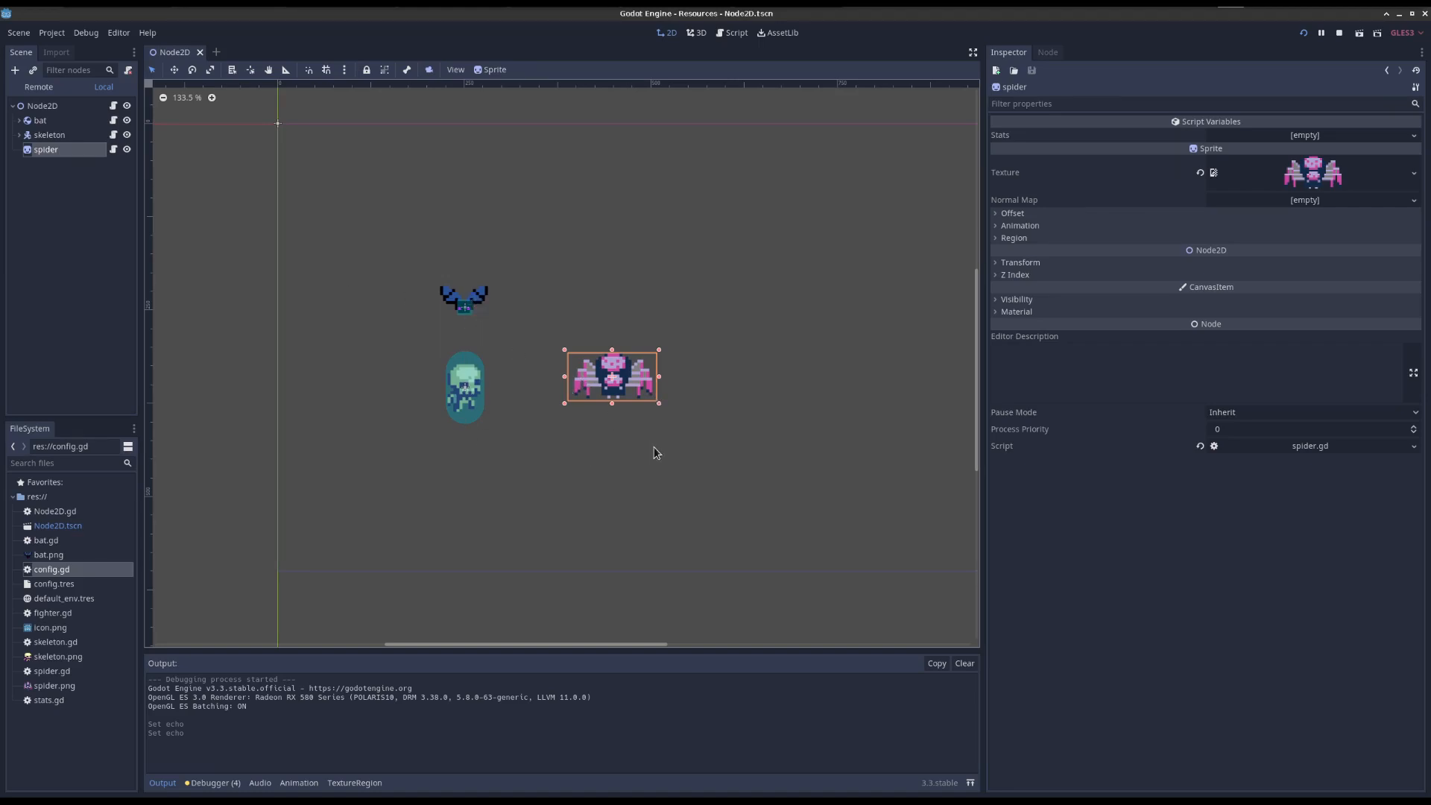
click(40, 120)
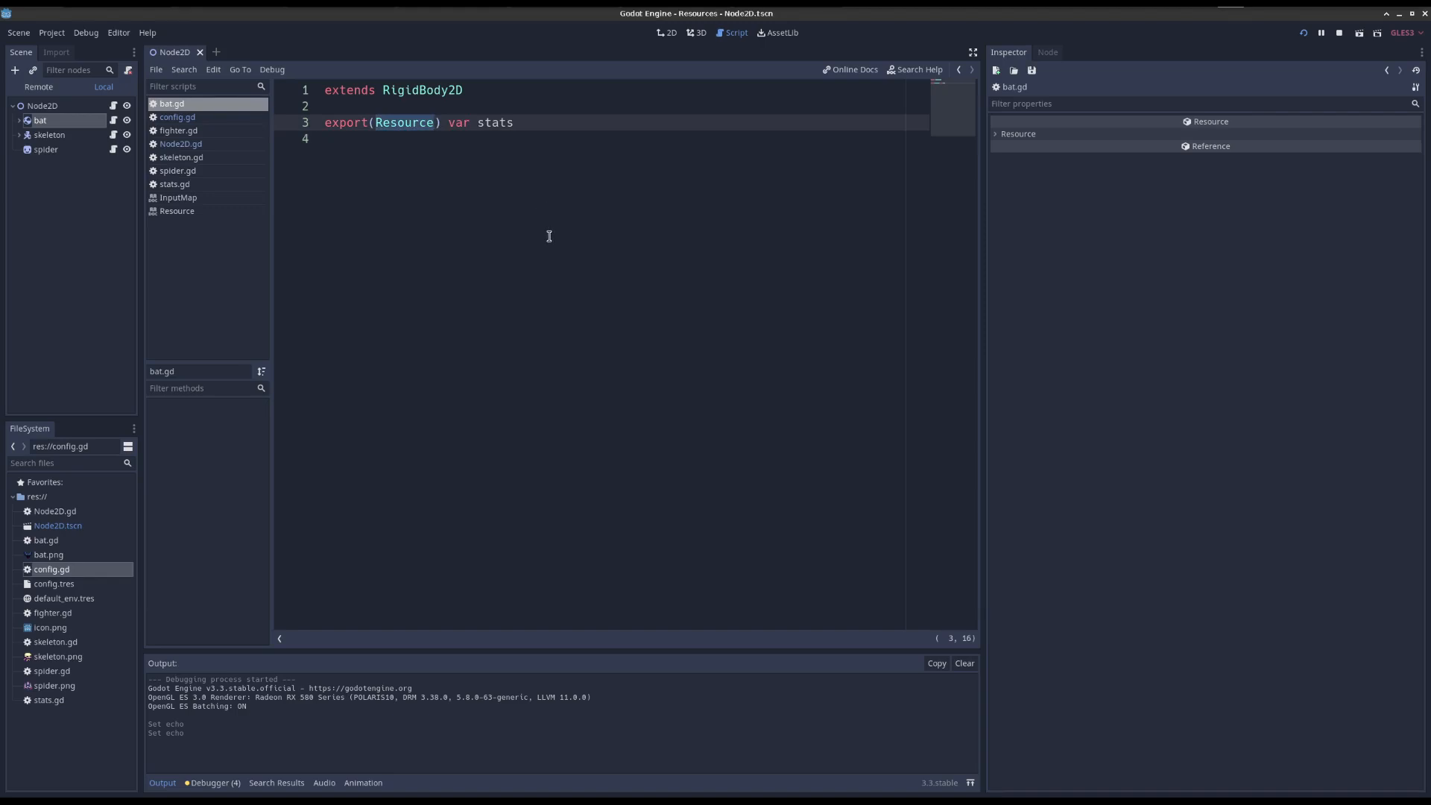
mouse_move(493, 108)
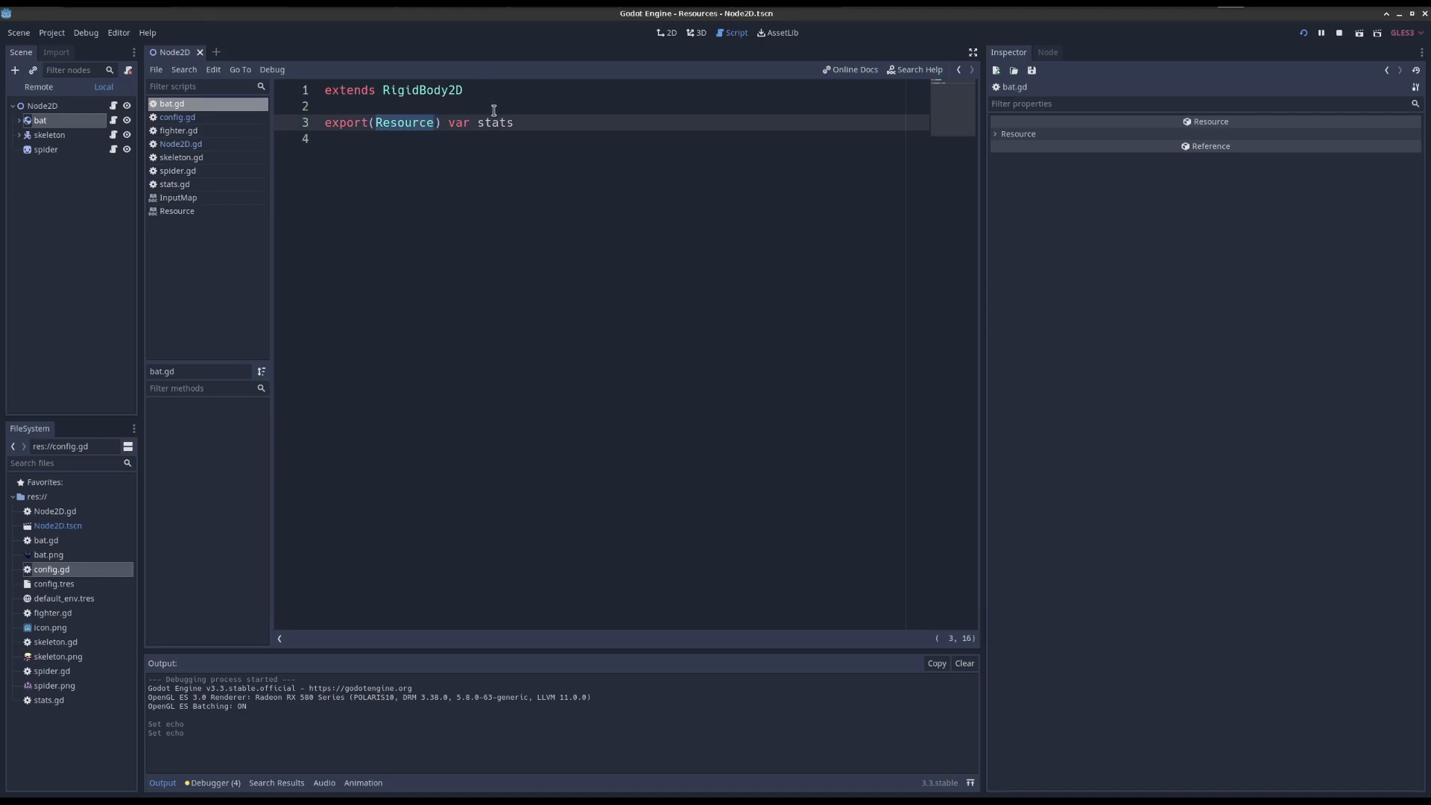
- Review stats.gd with its health, magic and attack exports, then select the bat node
click(48, 701)
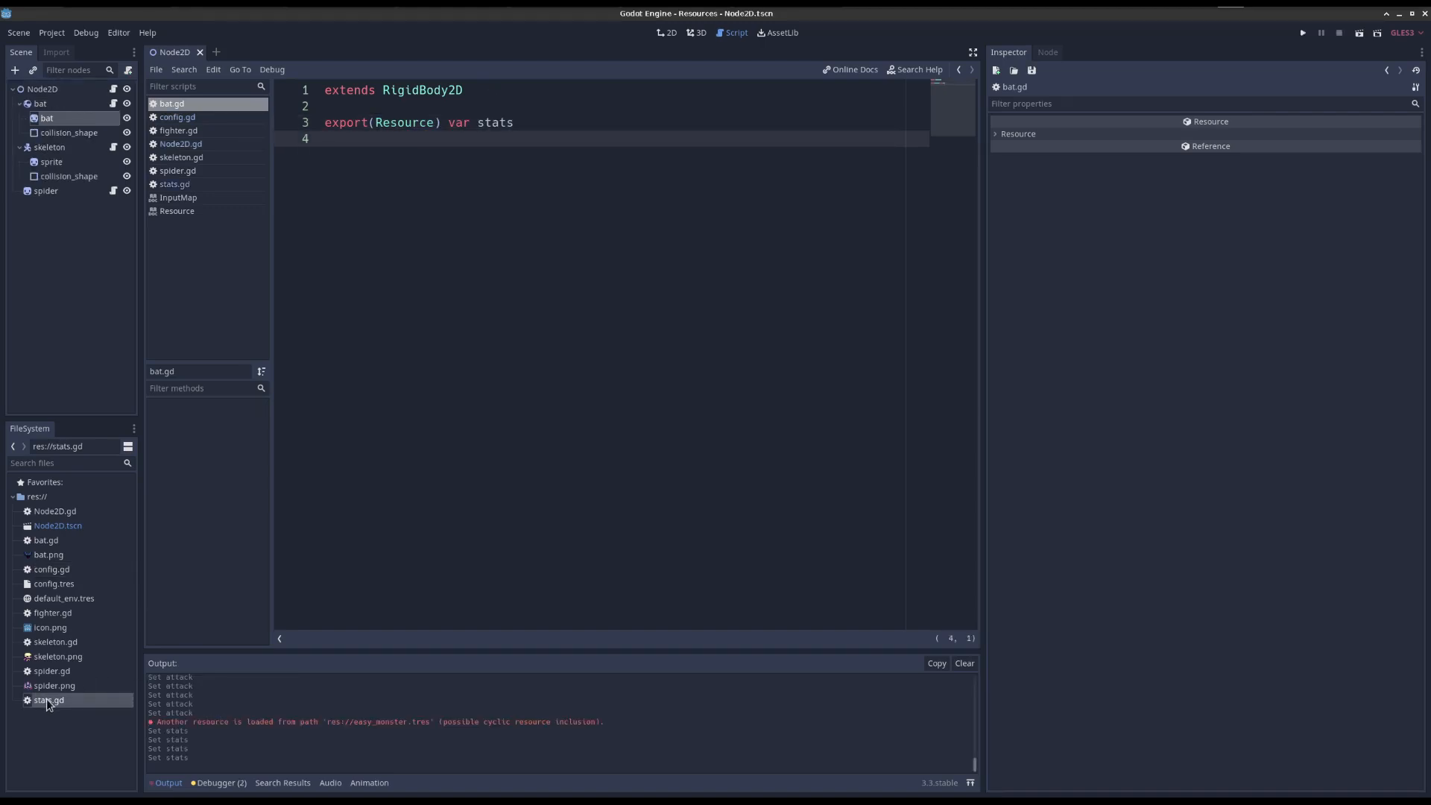
click(173, 184)
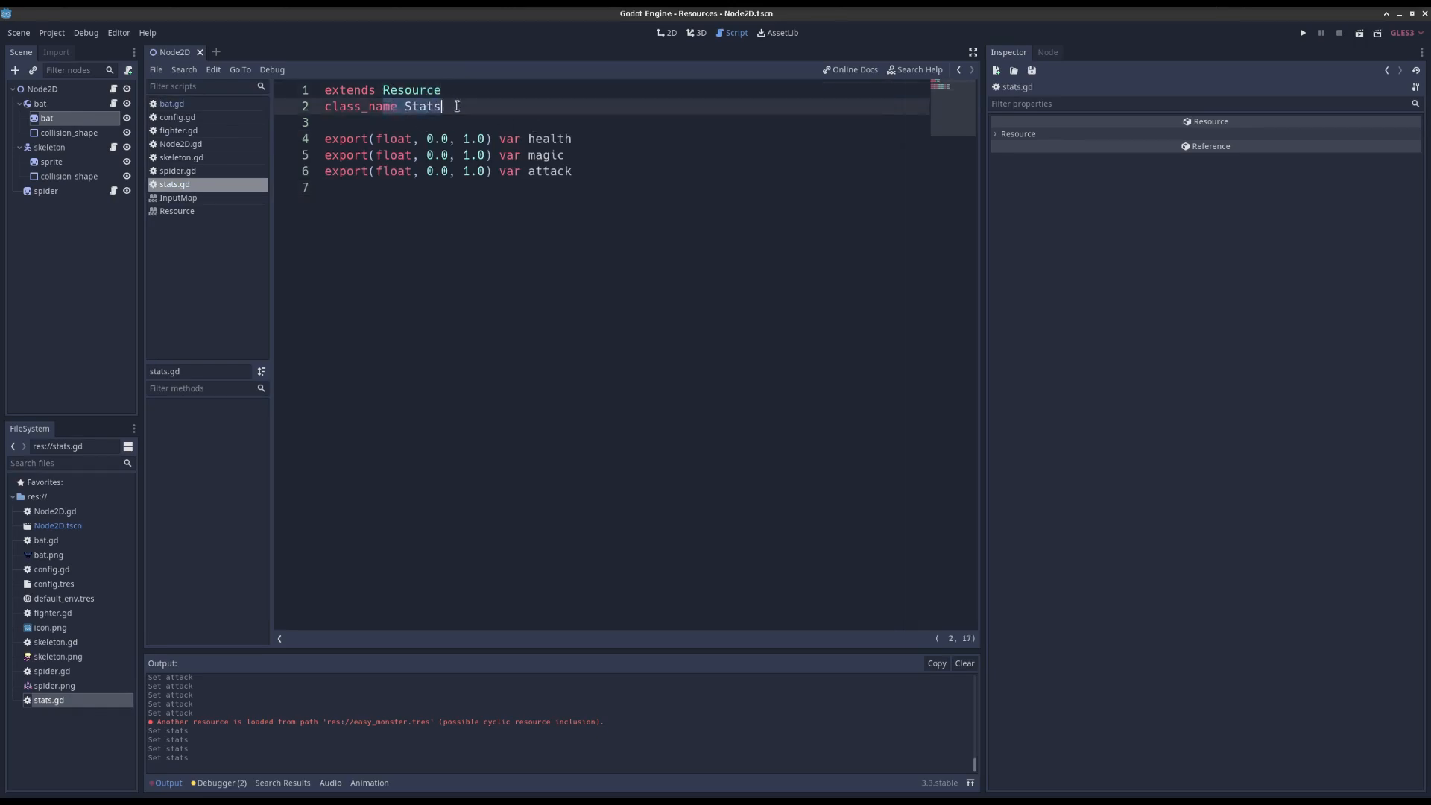
double_click(548, 139)
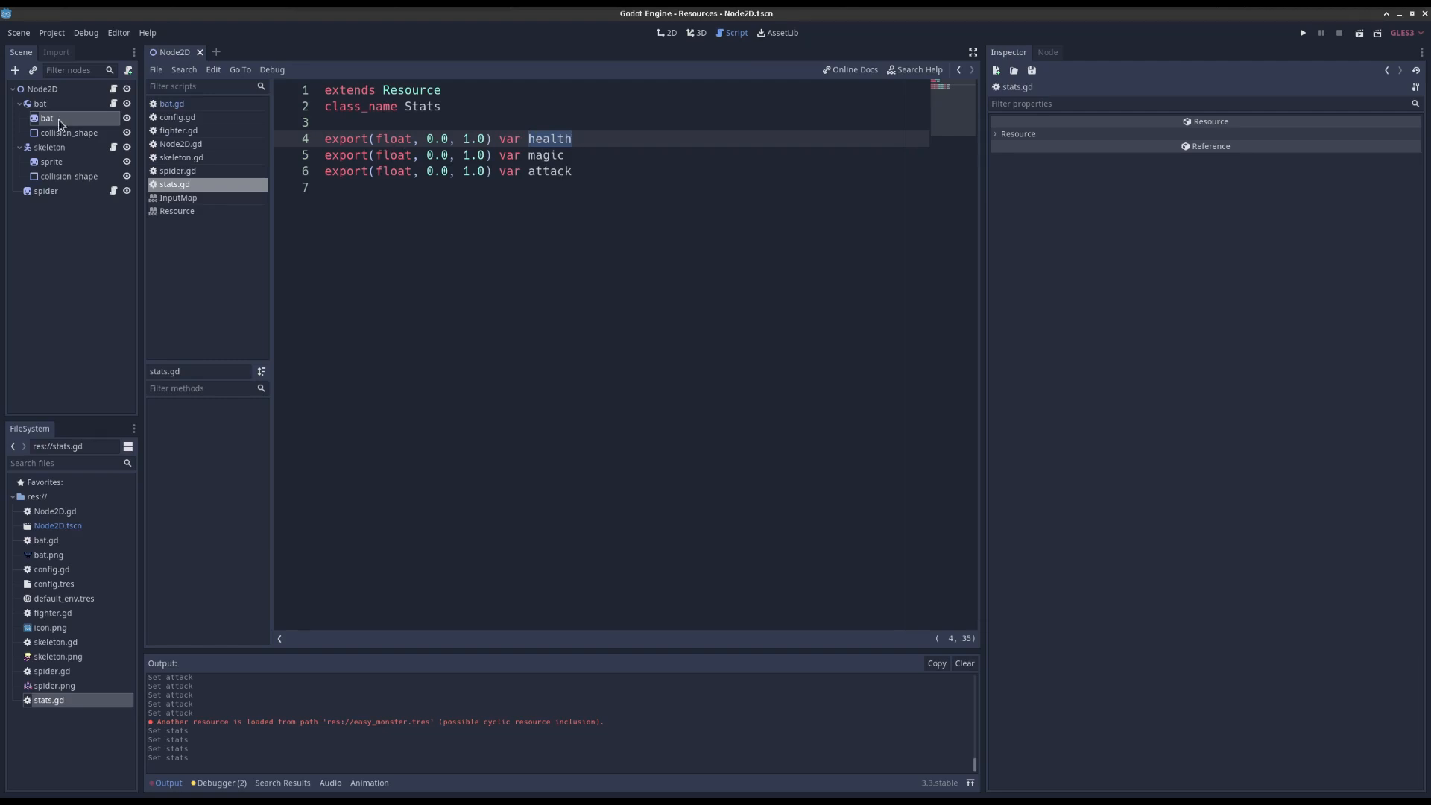
click(670, 32)
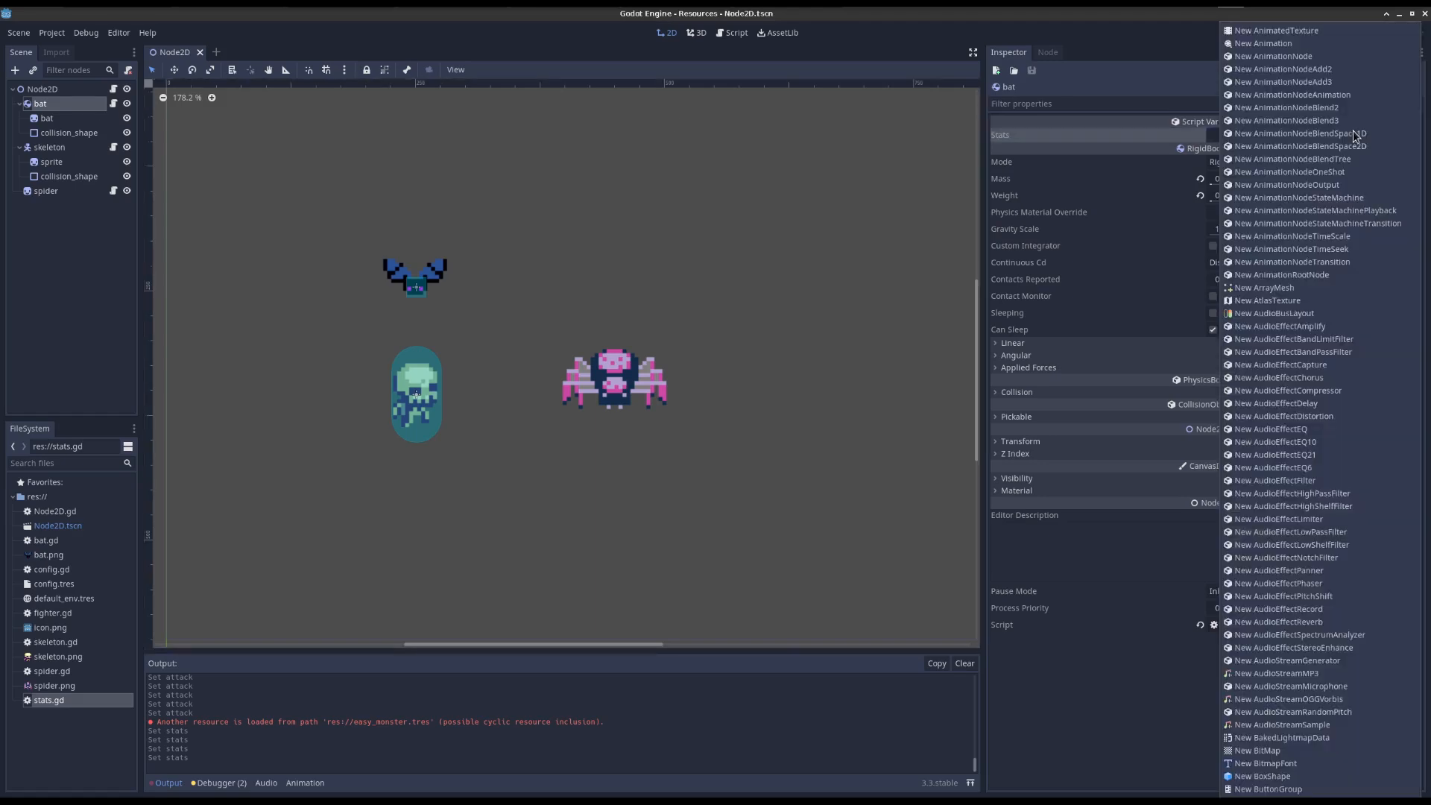
- Create a new Stats resource on the bat with health 0.178, magic 0.503 and attack 0.536
scroll(down, 3)
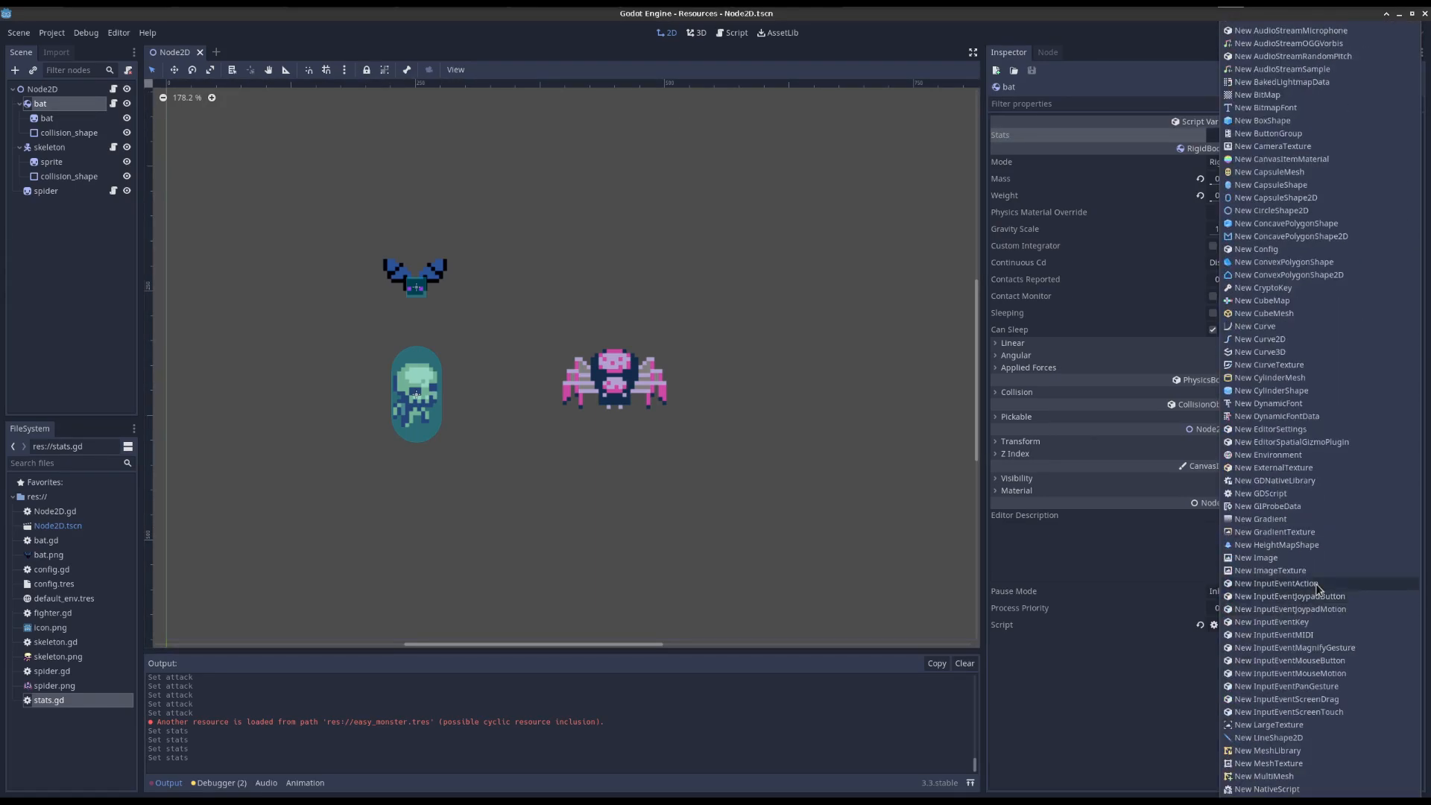
scroll(down, 3)
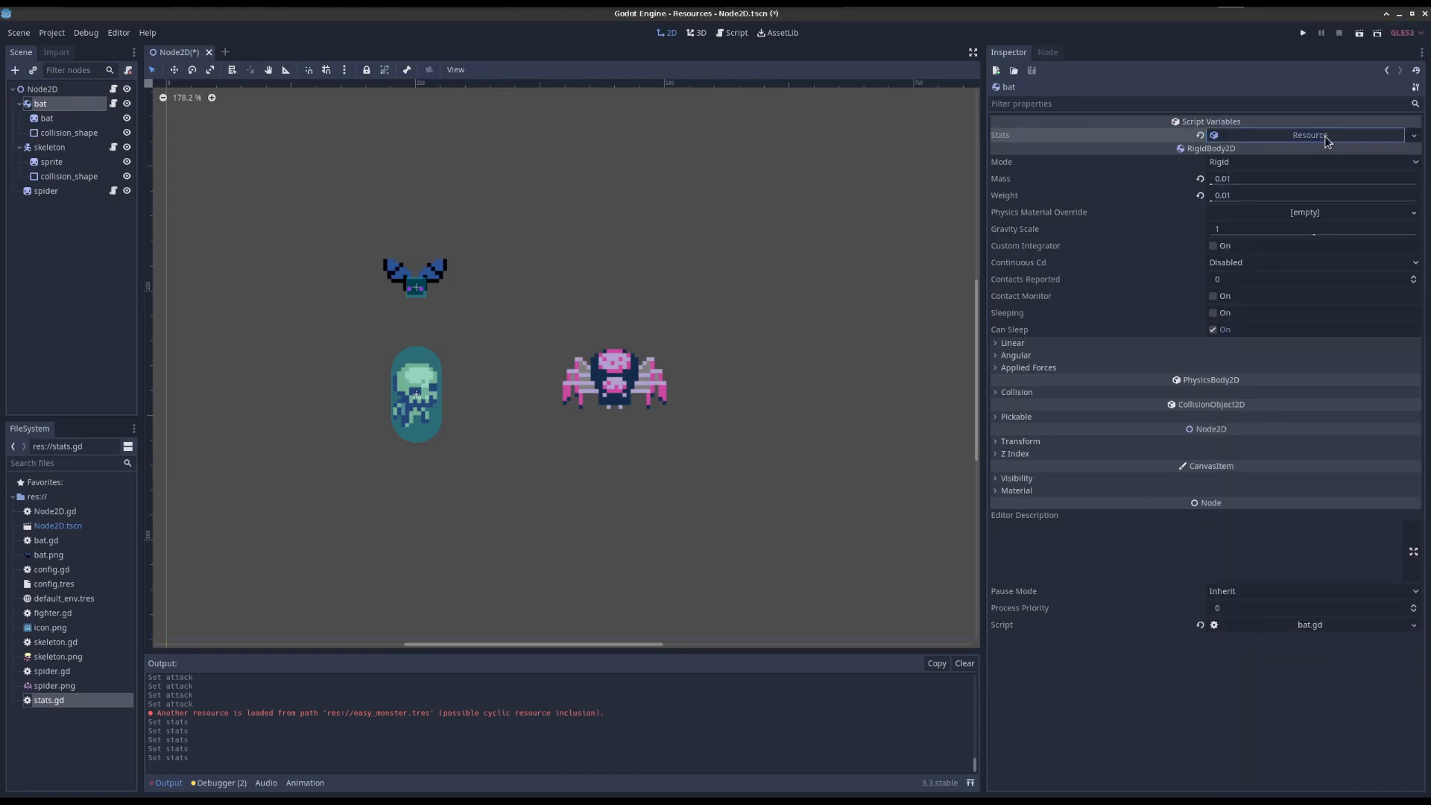
click(1002, 134)
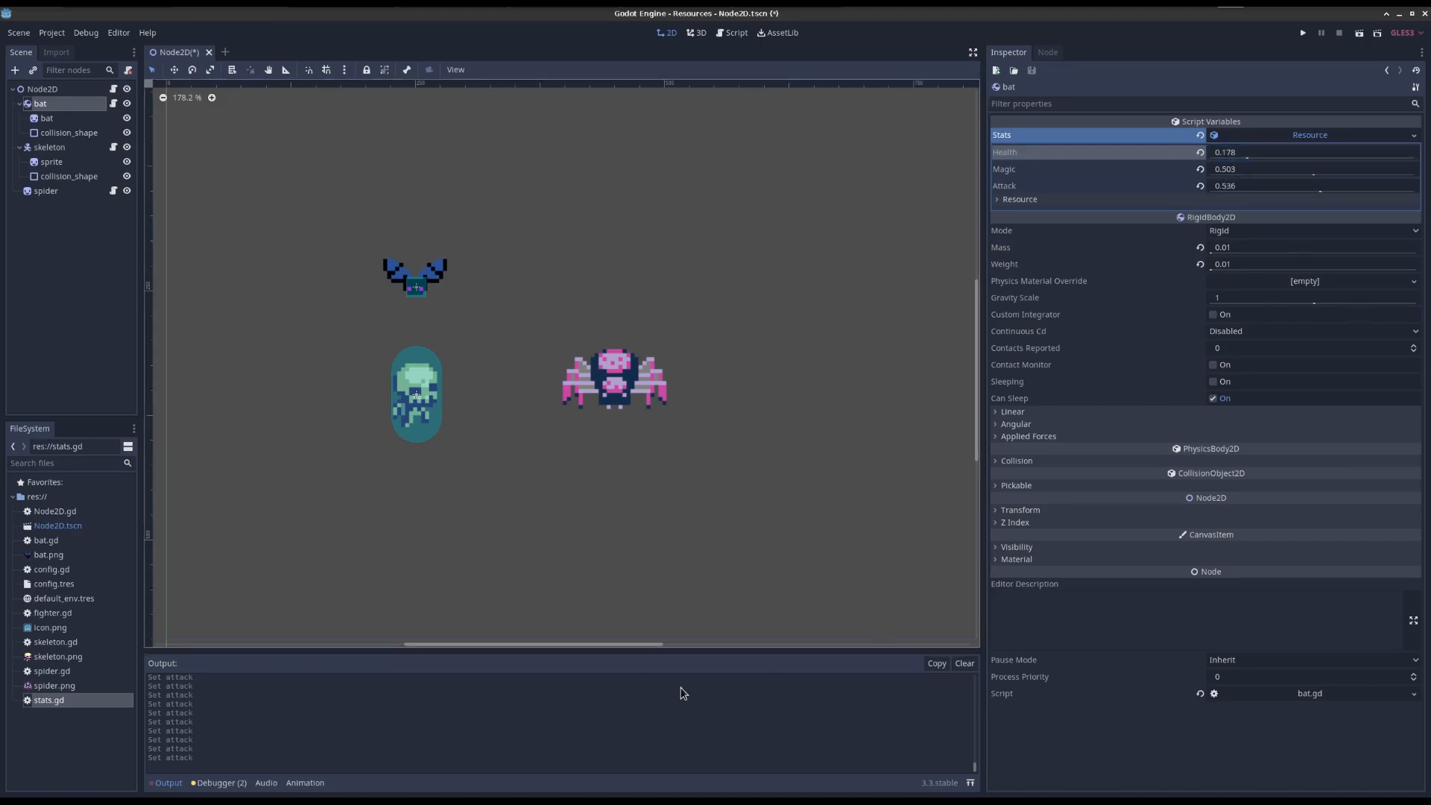
mouse_move(437, 179)
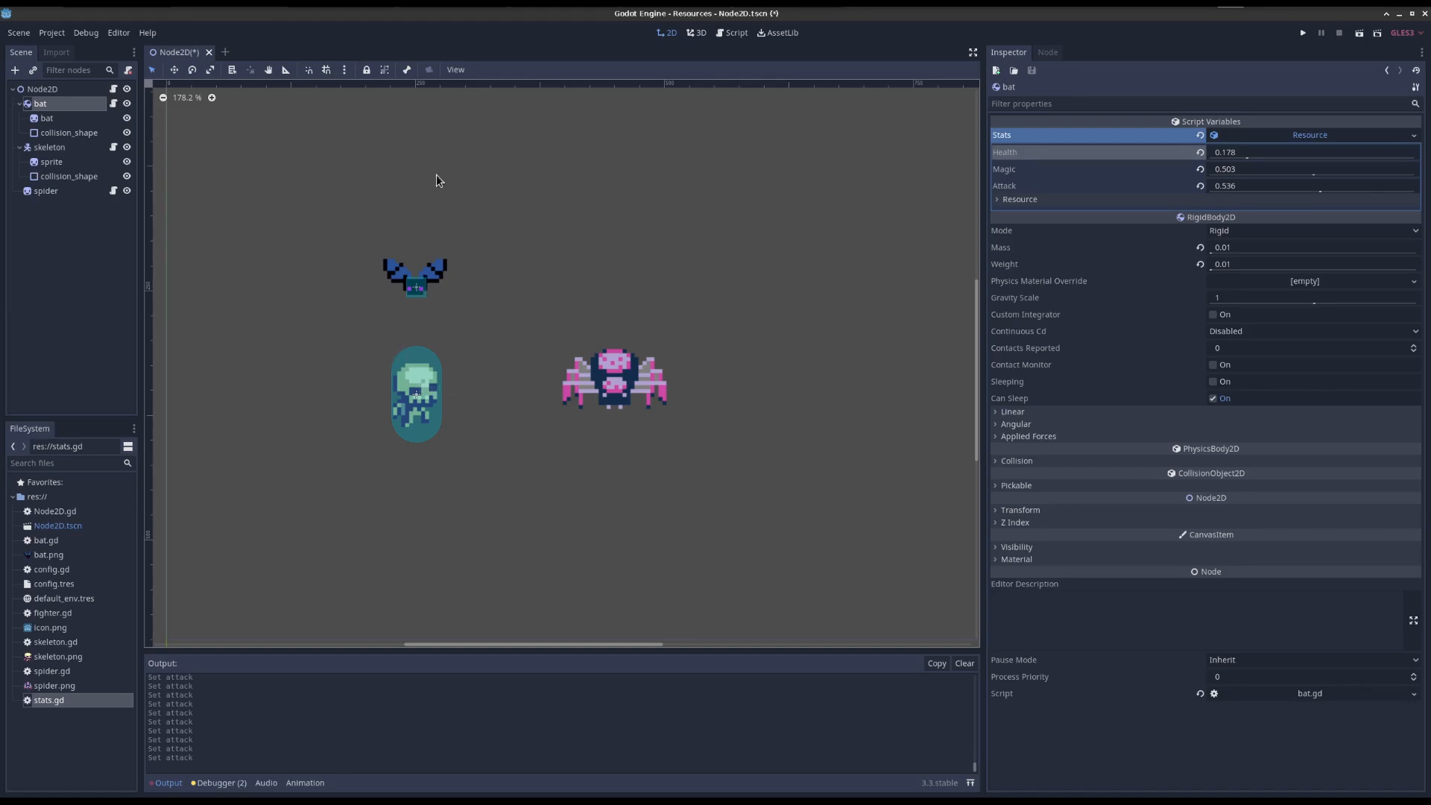
mouse_move(409, 467)
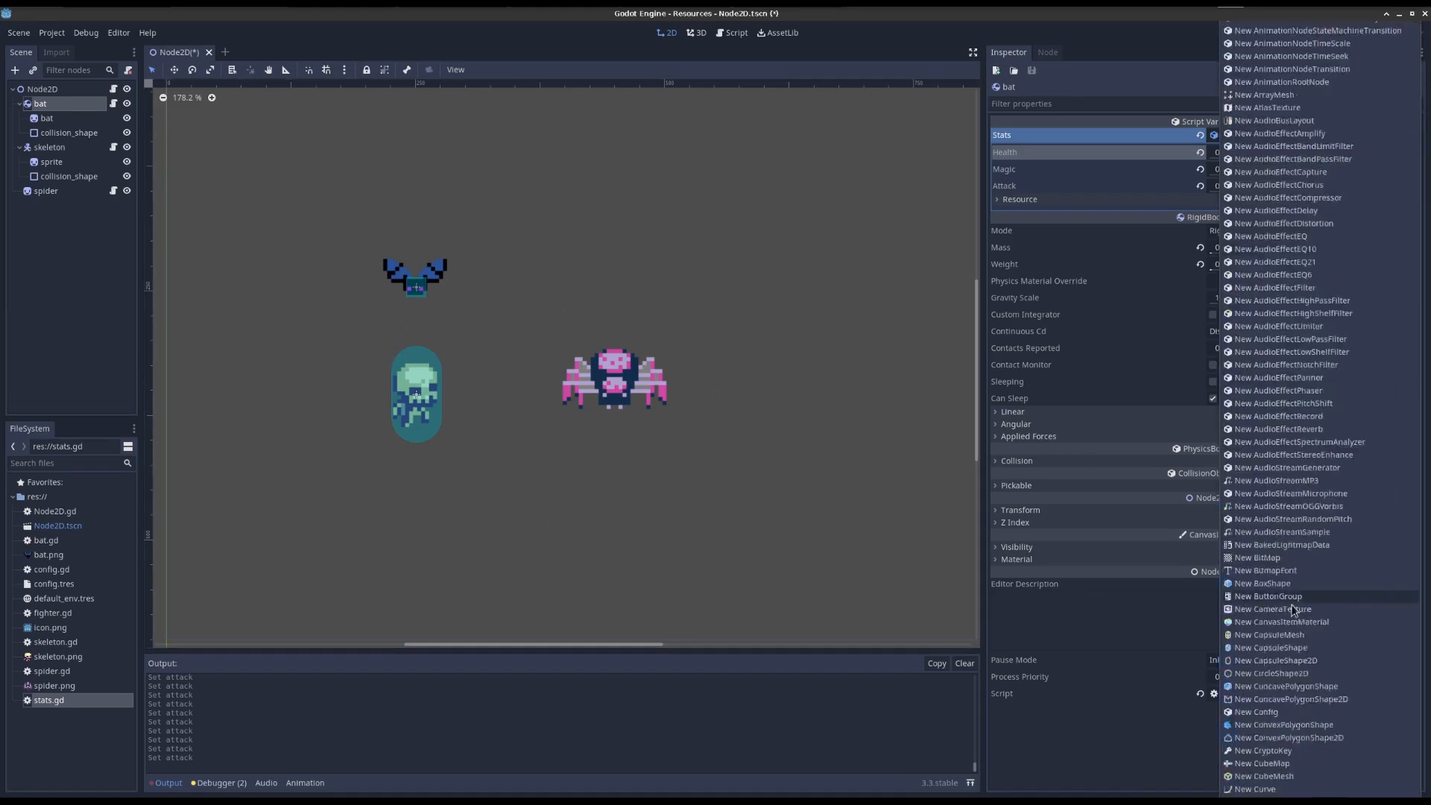
- Save the bat's stats resource as easy_monster.tres in the project folder
scroll(down, 3)
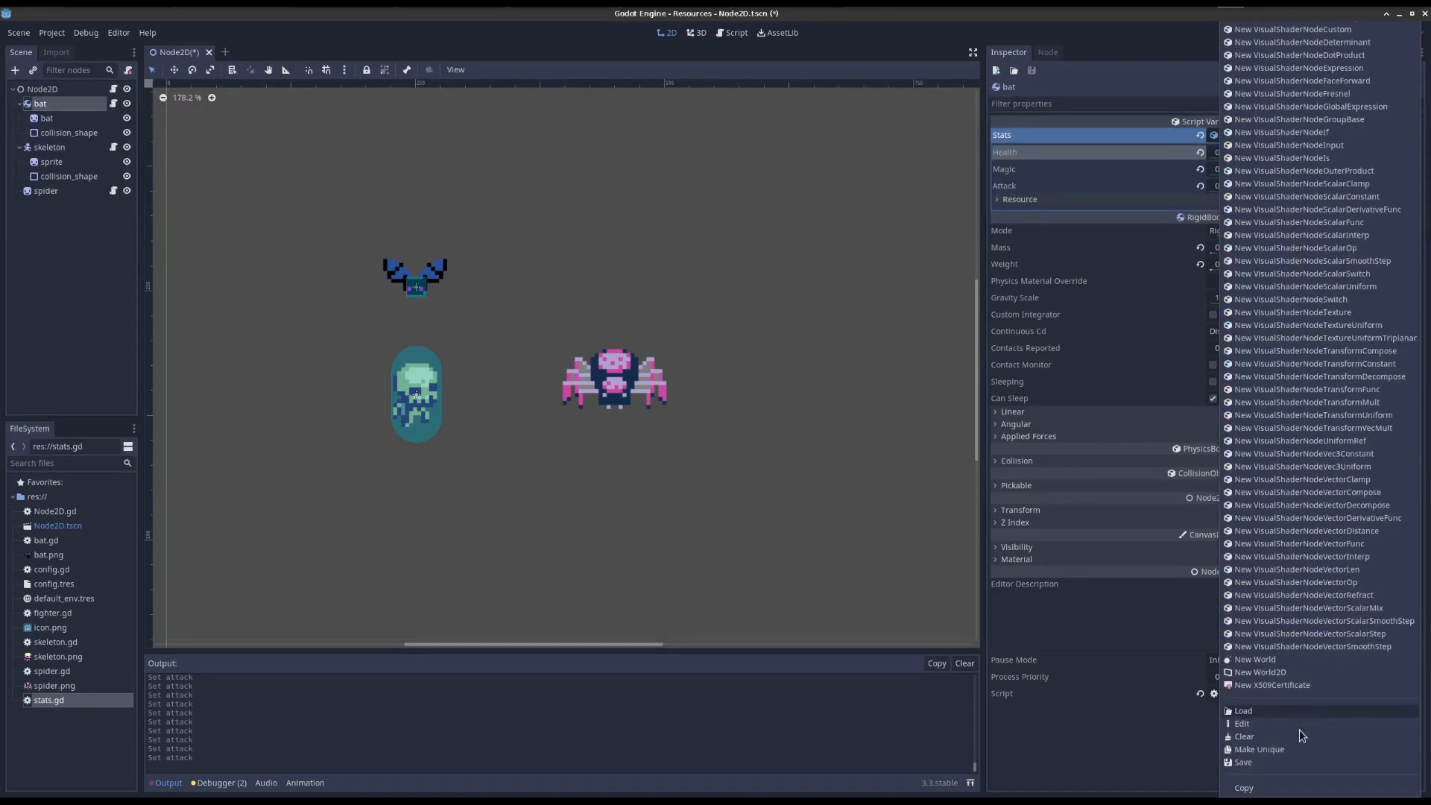
click(1244, 762)
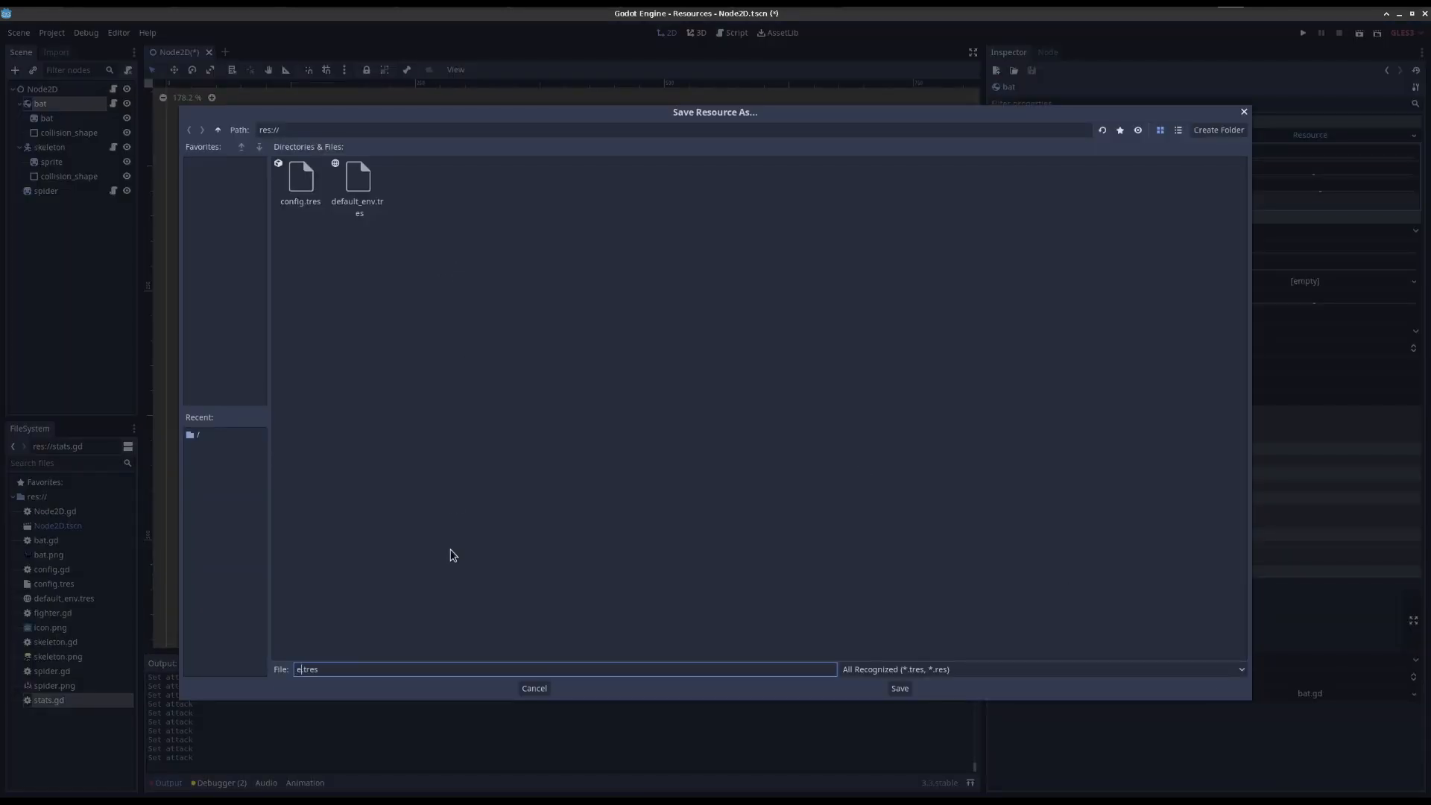
click(898, 688)
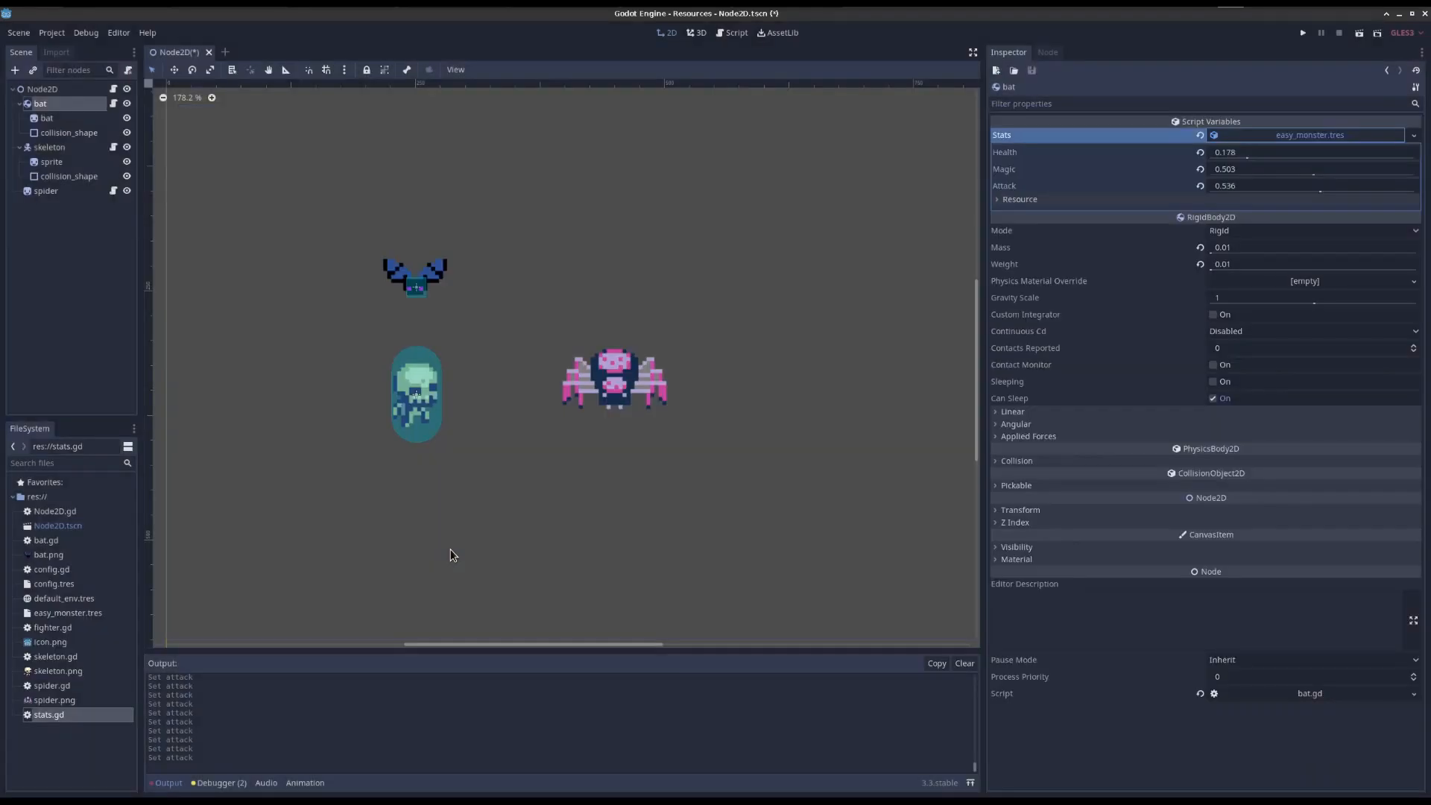
- Drag easy_monster.tres onto the spider's Stats property so it shares the bat's stats
click(49, 147)
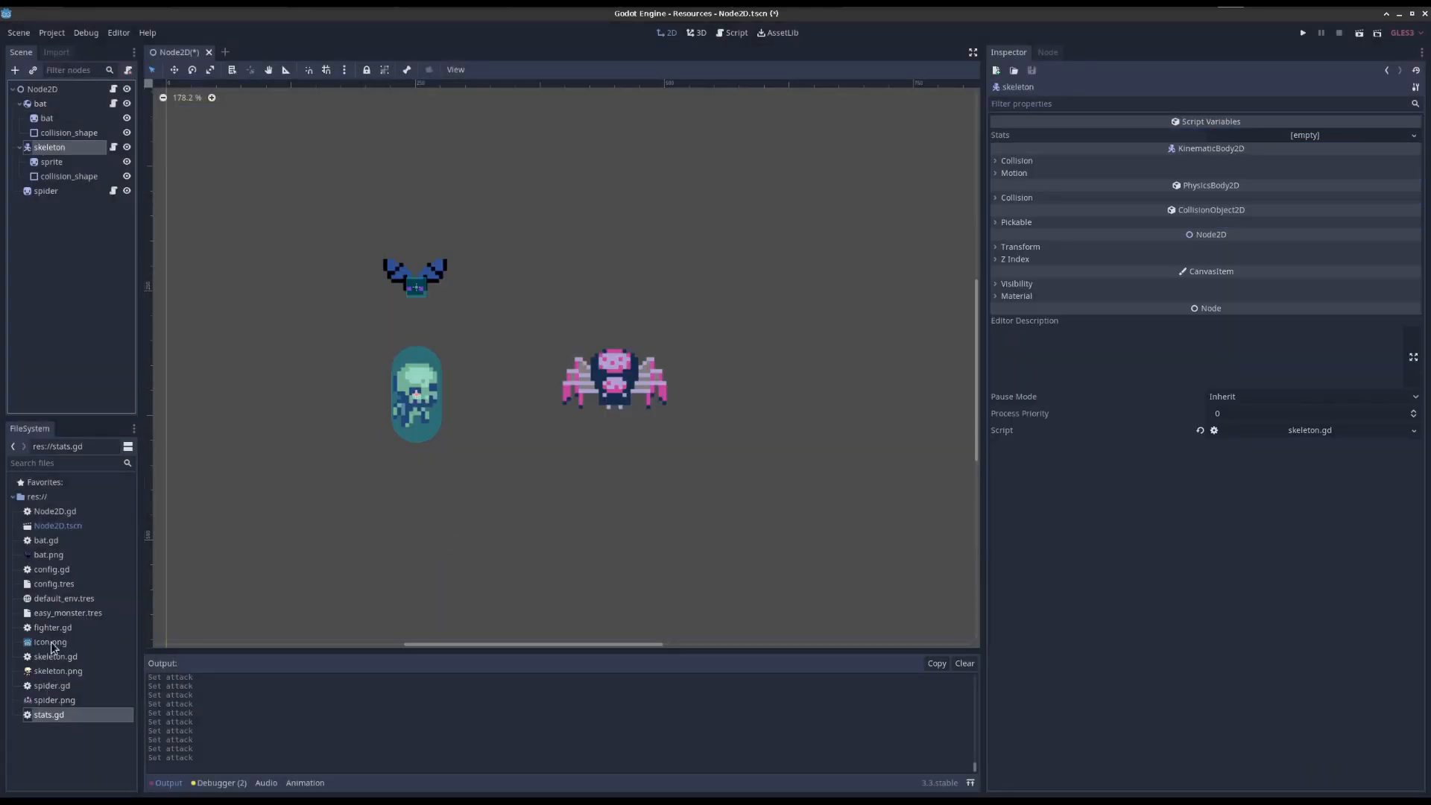
click(44, 190)
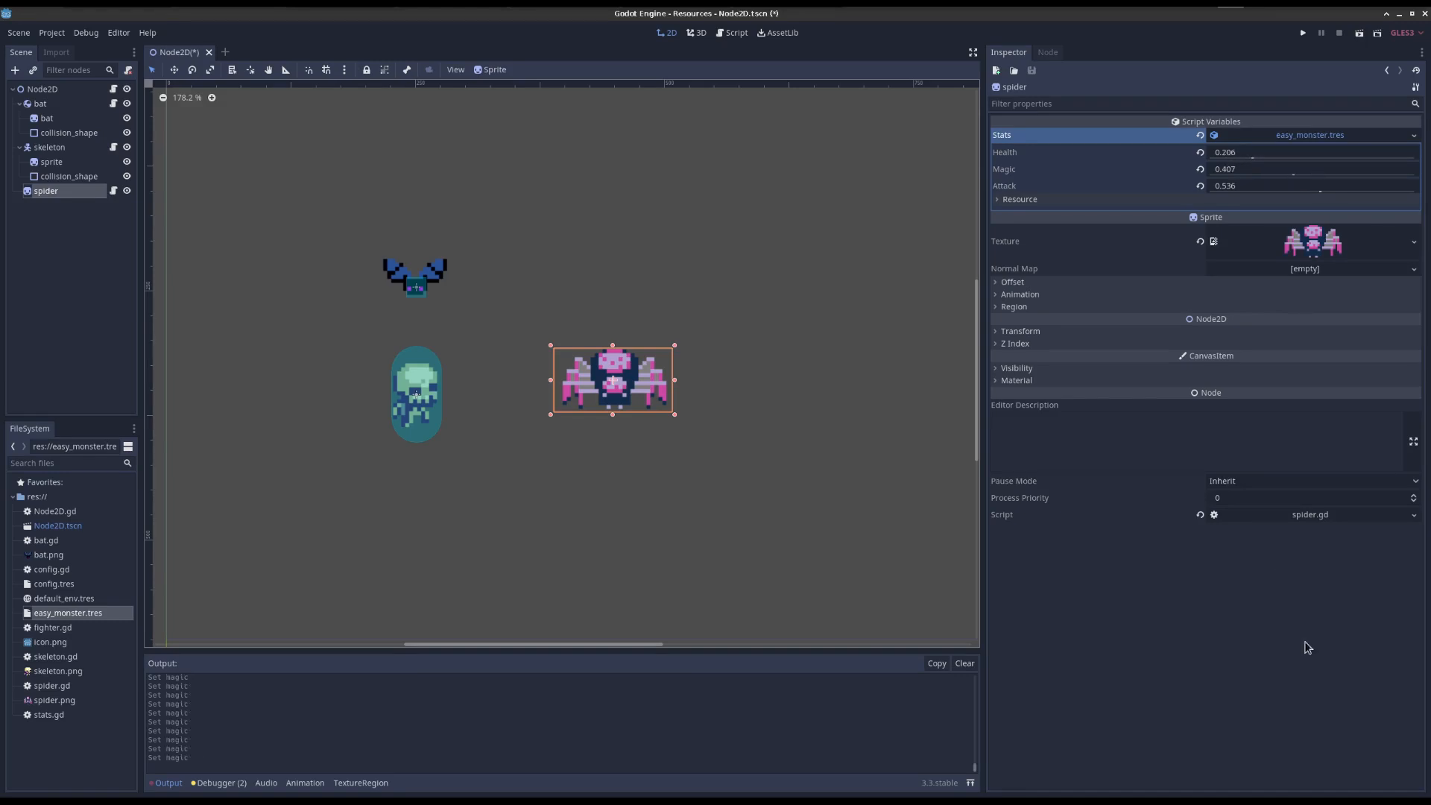
mouse_move(1122, 397)
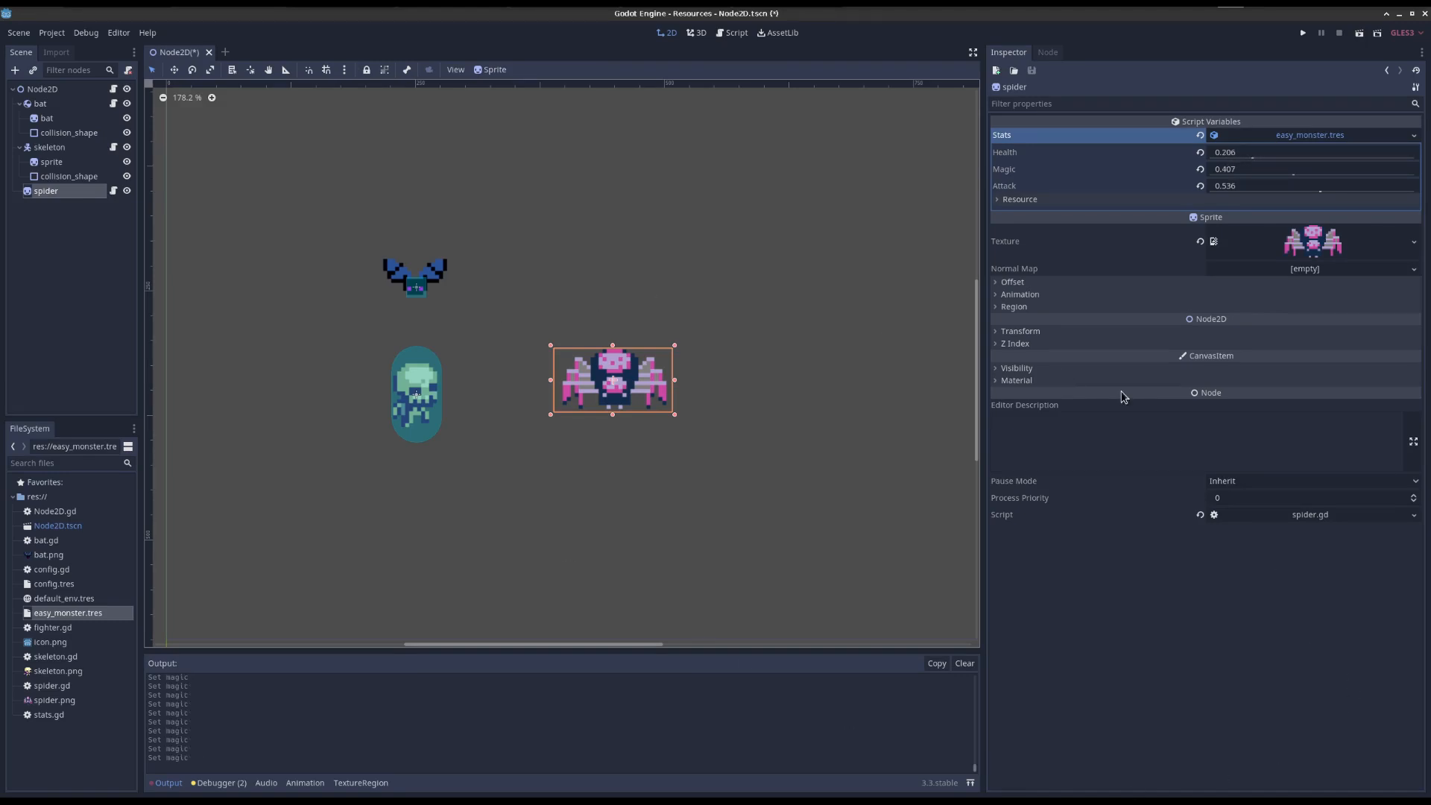
mouse_move(1268, 628)
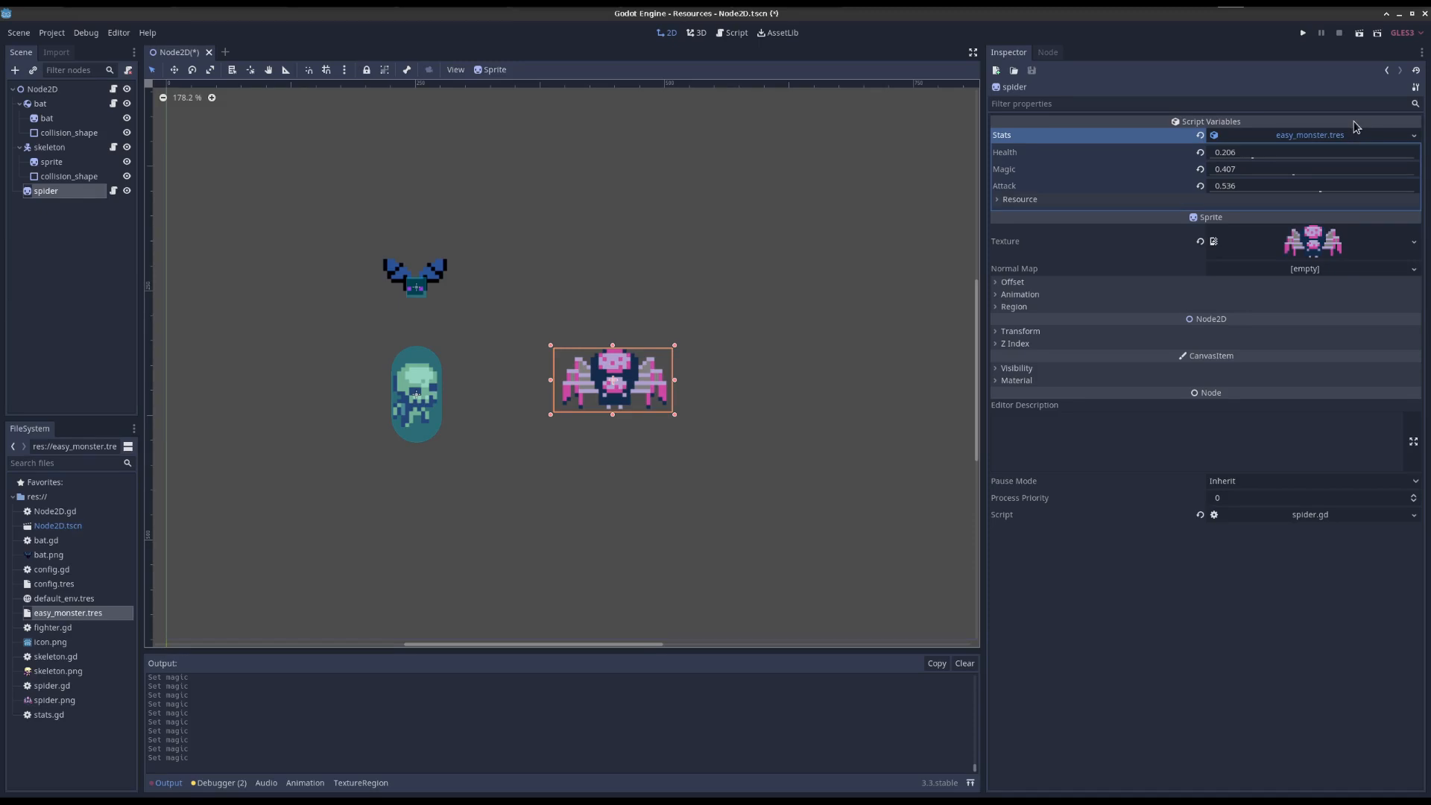
mouse_move(408, 400)
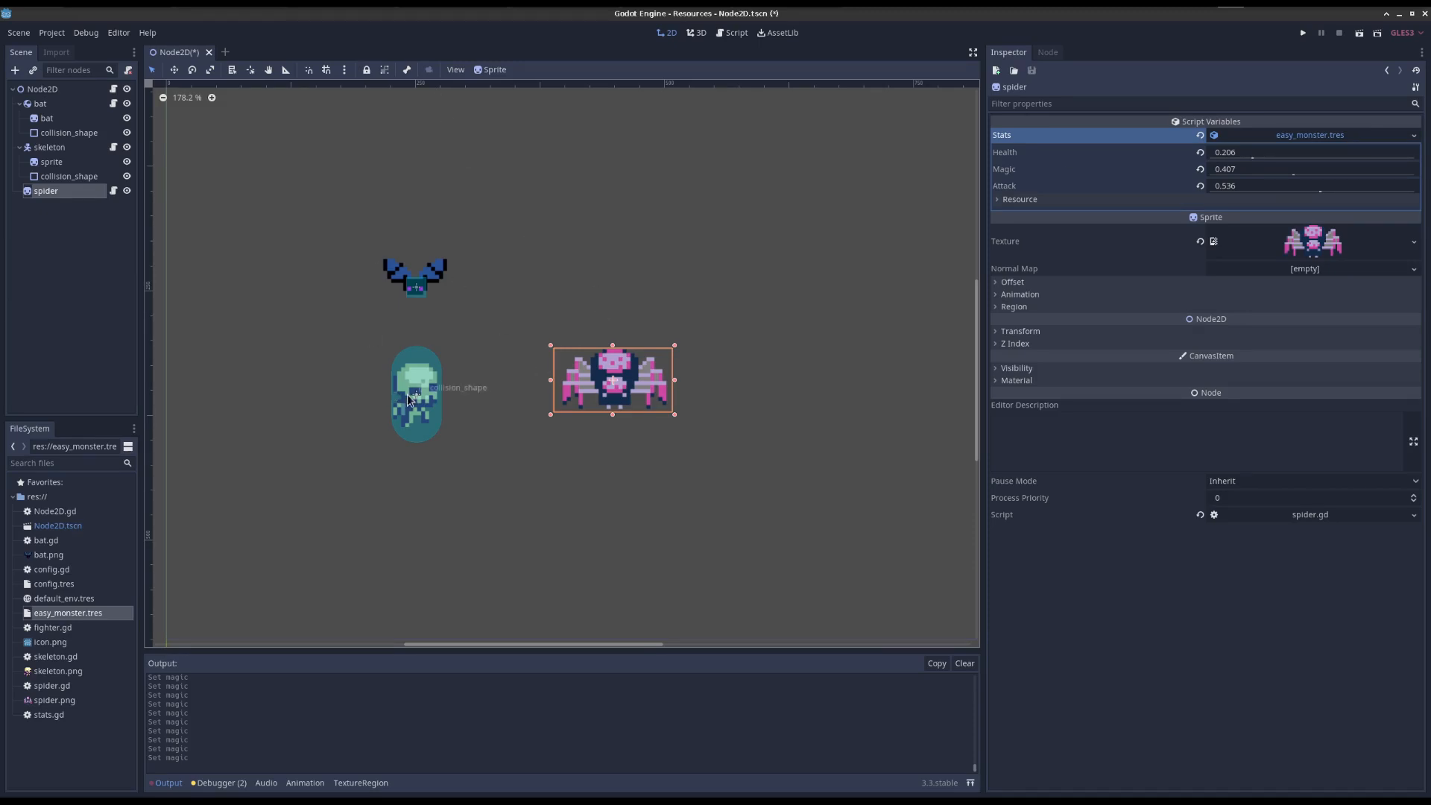
mouse_move(464, 377)
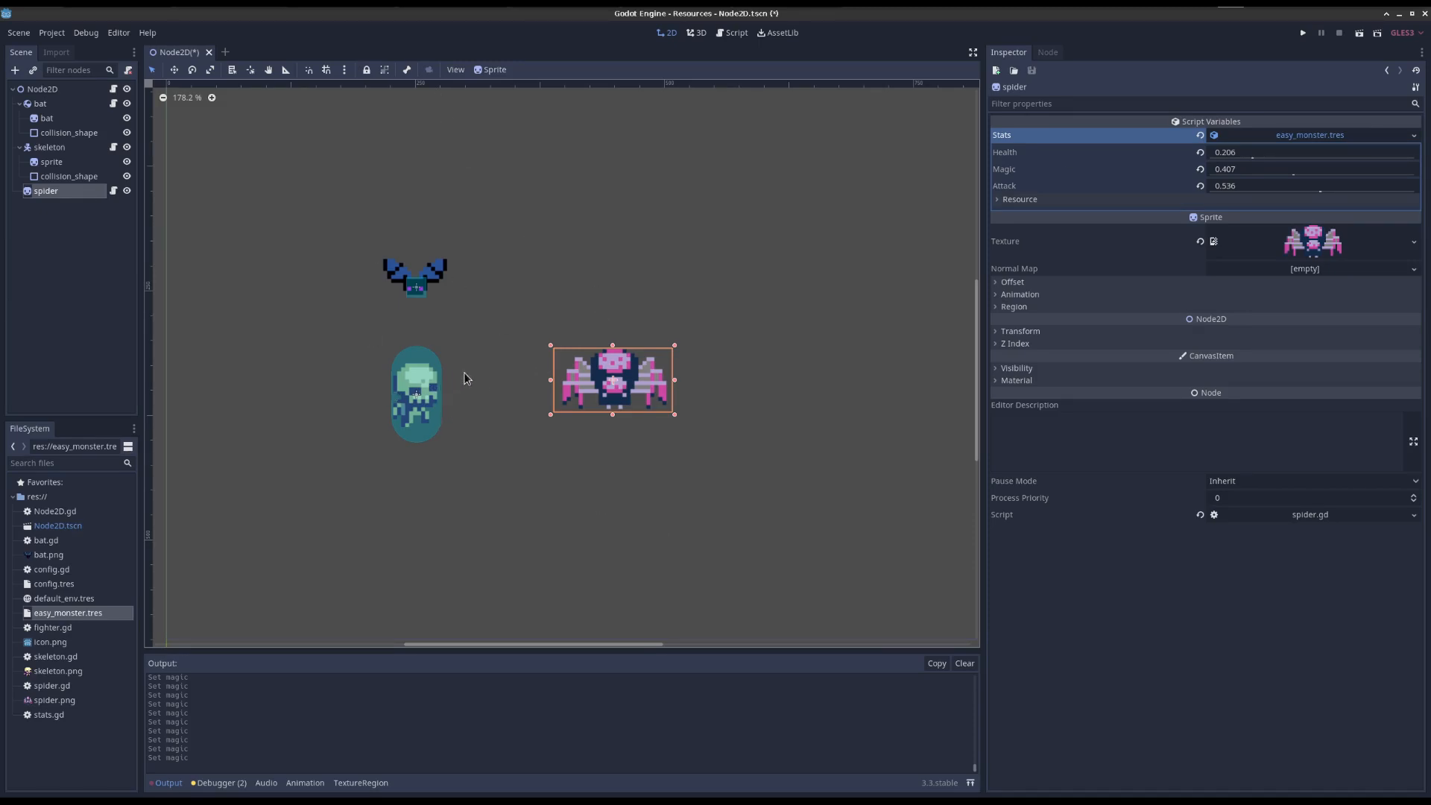
mouse_move(660, 221)
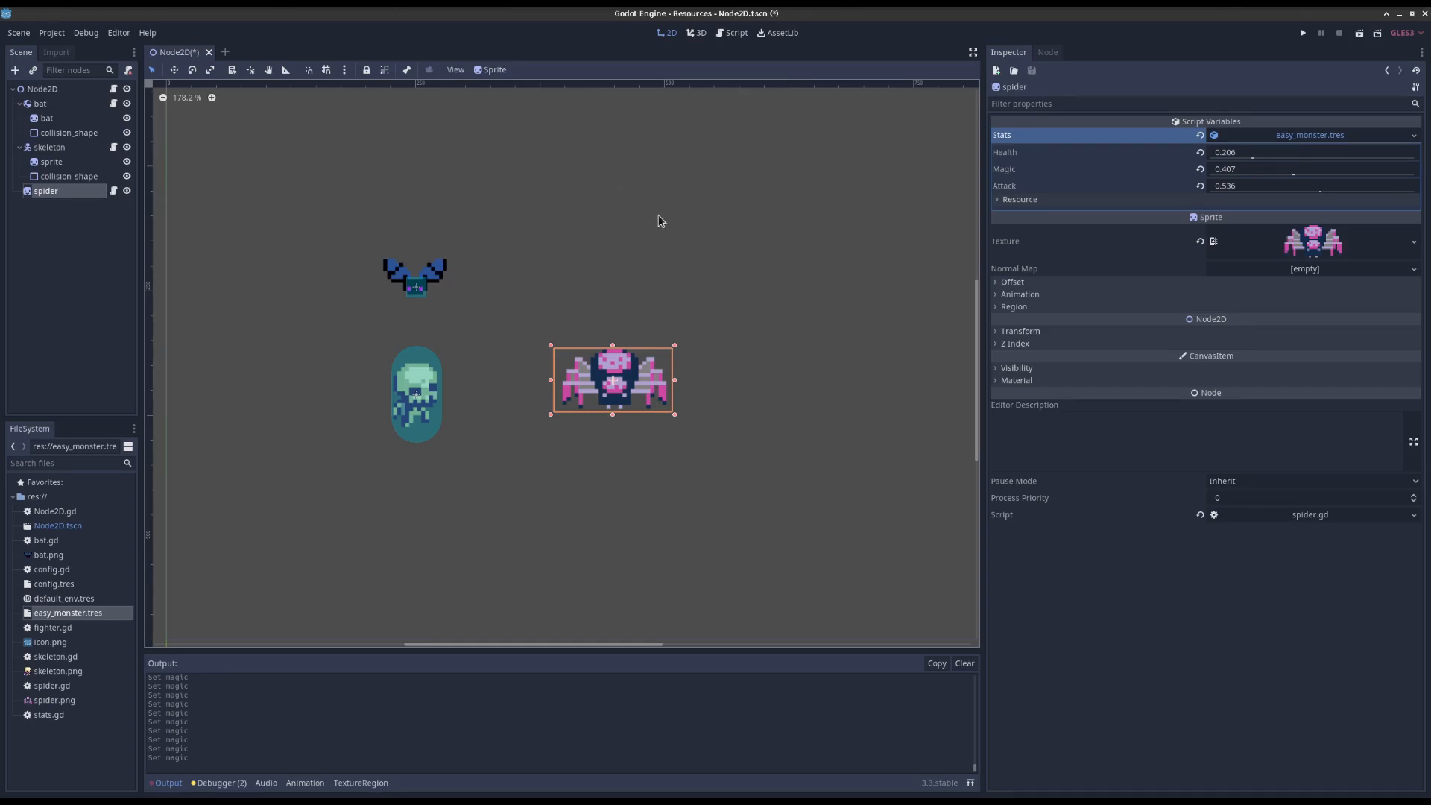